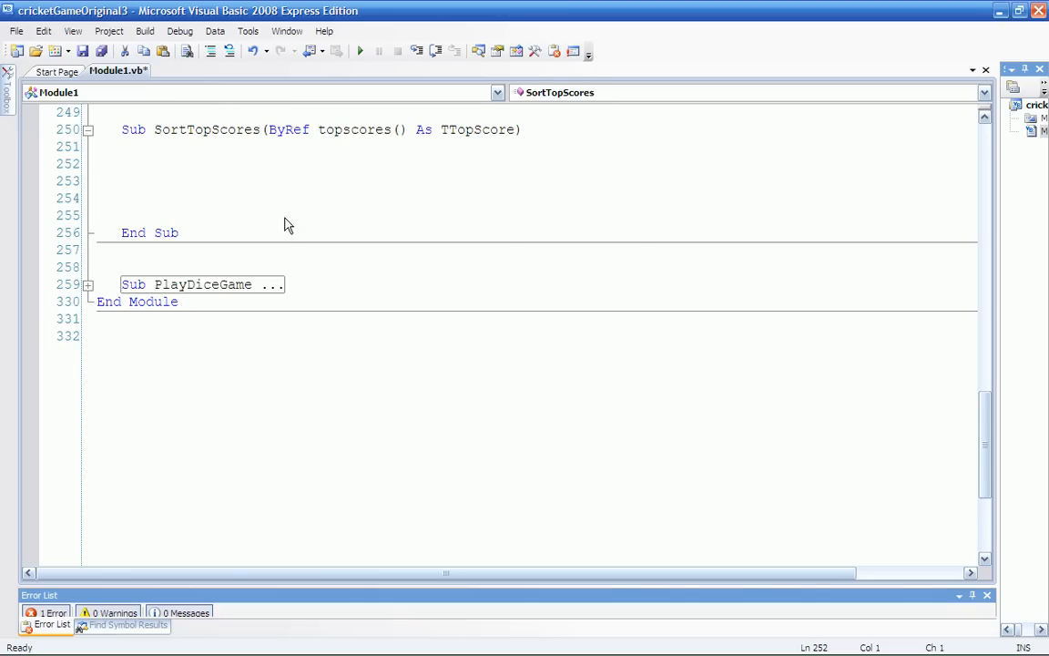
mouse_move(189, 240)
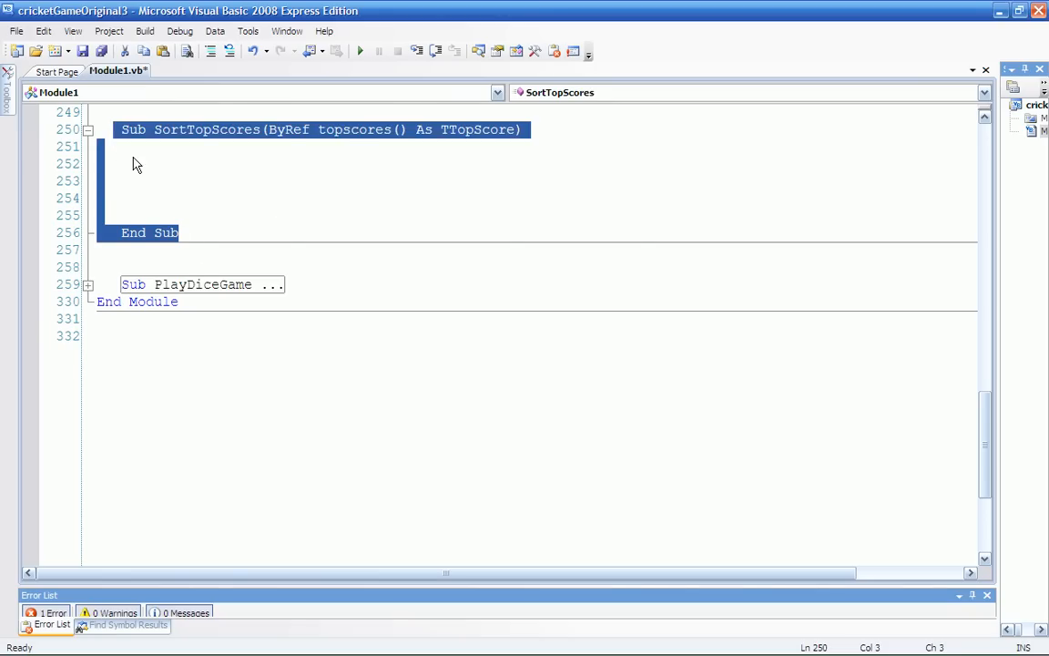
Step: Place the cursor in the empty SortTopScores body ready for the Dim declarations
click(218, 147)
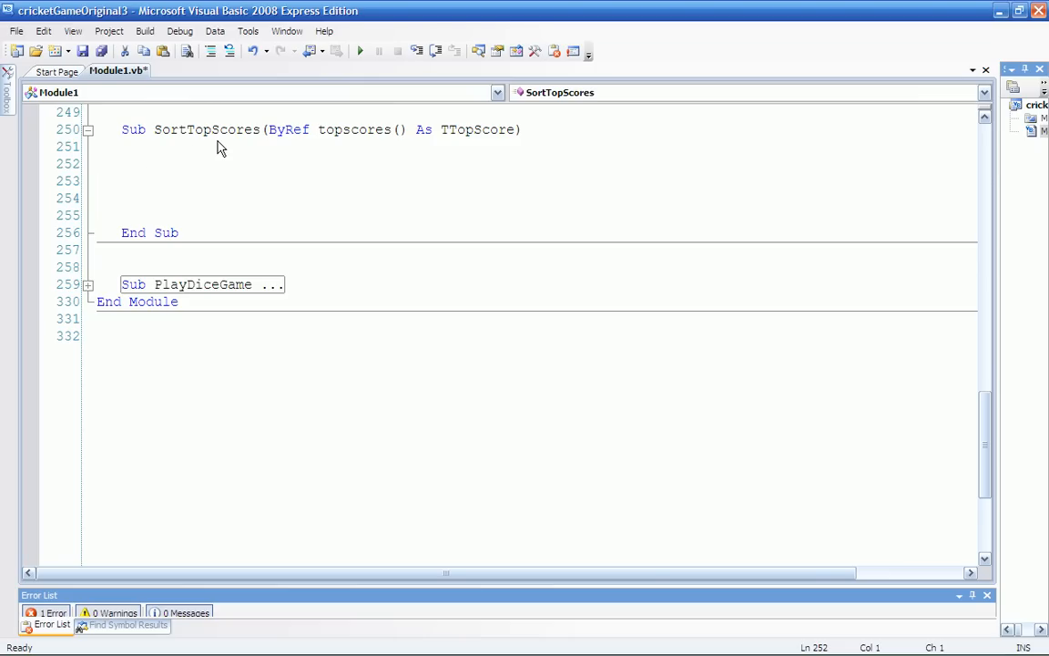
click(99, 164)
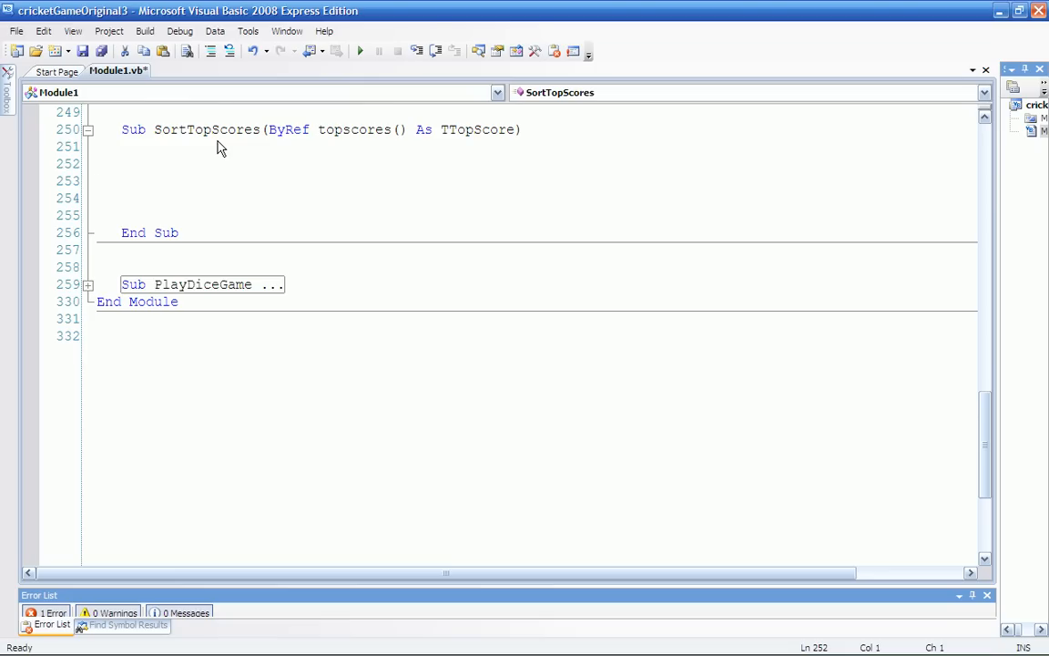
mouse_move(313, 139)
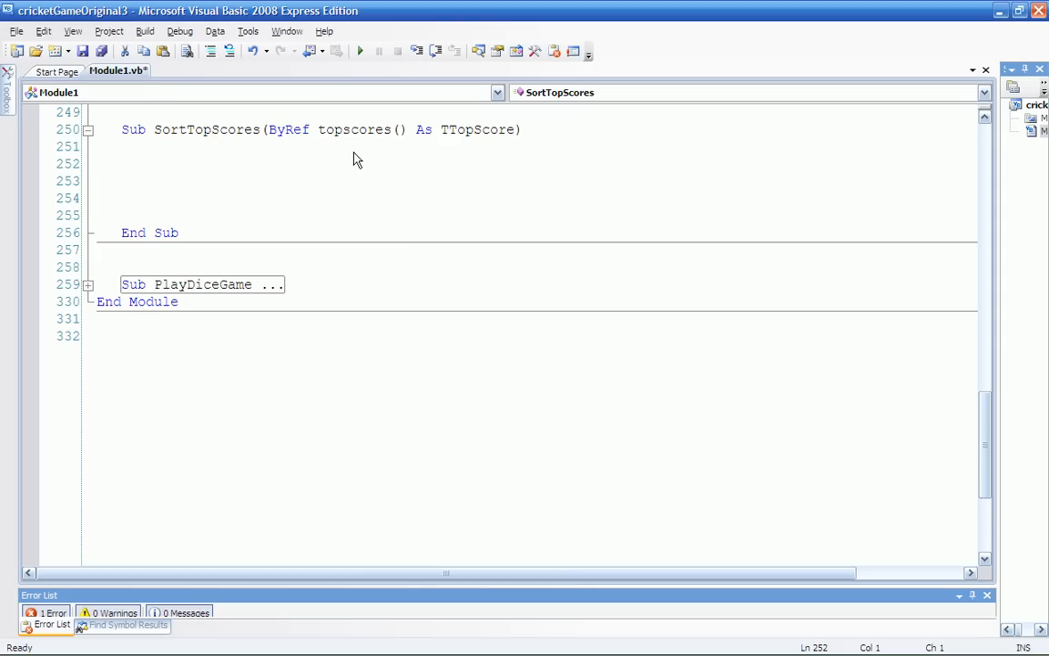
click(146, 146)
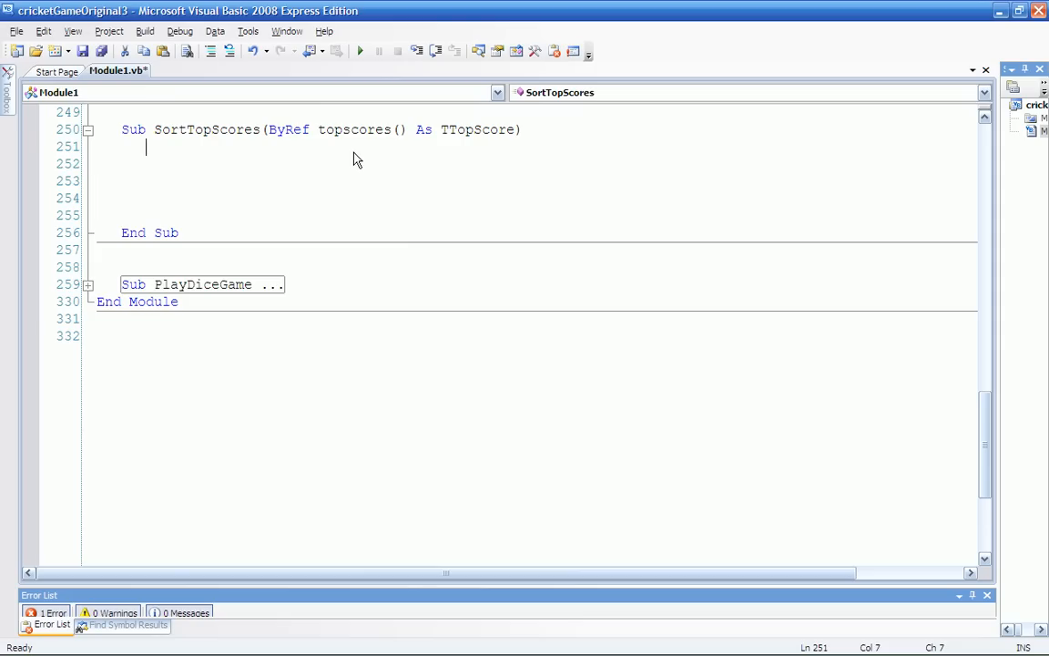
mouse_move(93, 7)
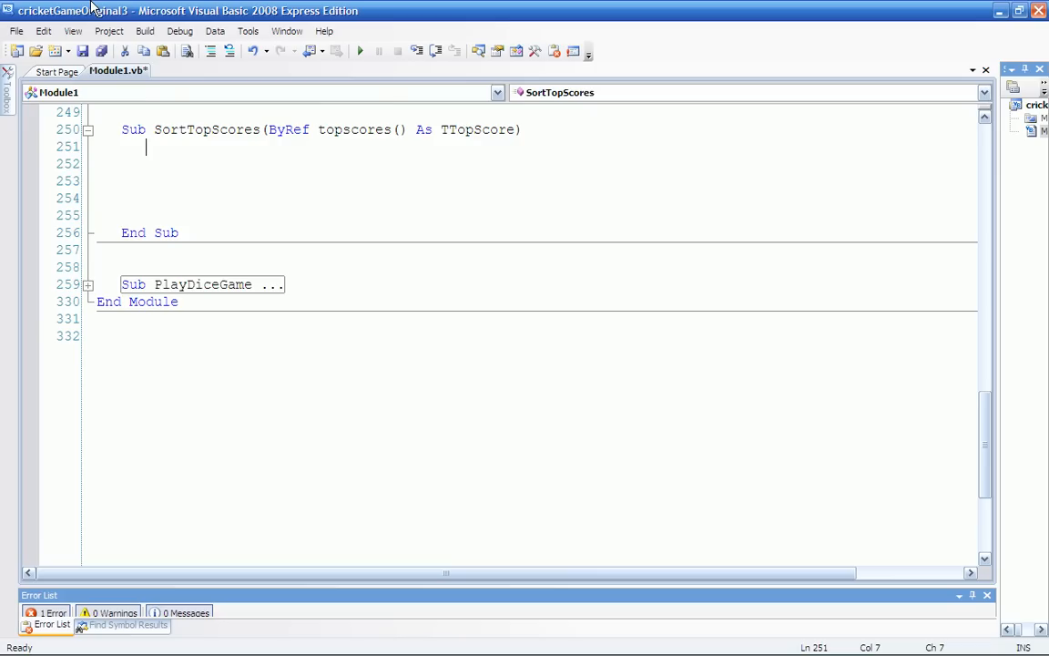
mouse_move(142, 188)
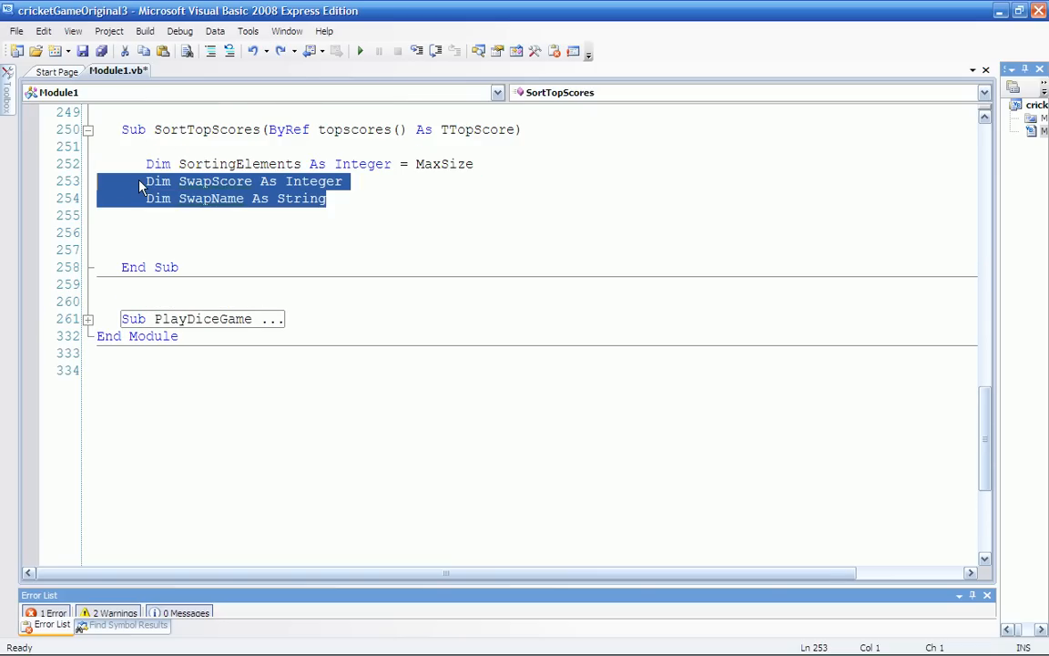
Step: Declare Dim Swapped As Boolean after the SwapName declaration
text(Dim Swapped As Boolean)
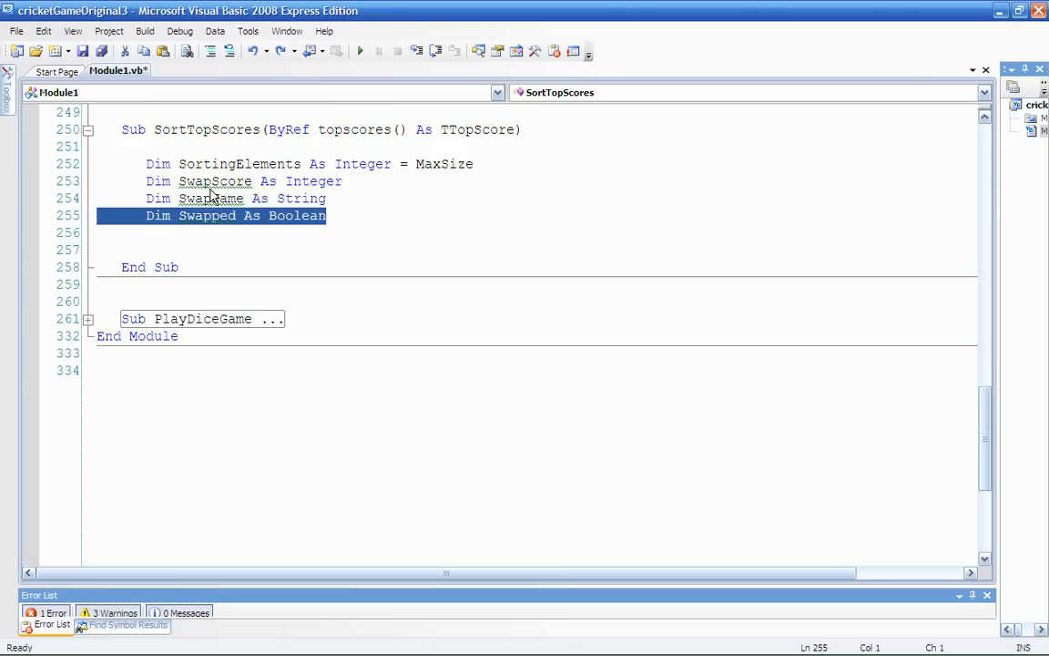
double_click(240, 164)
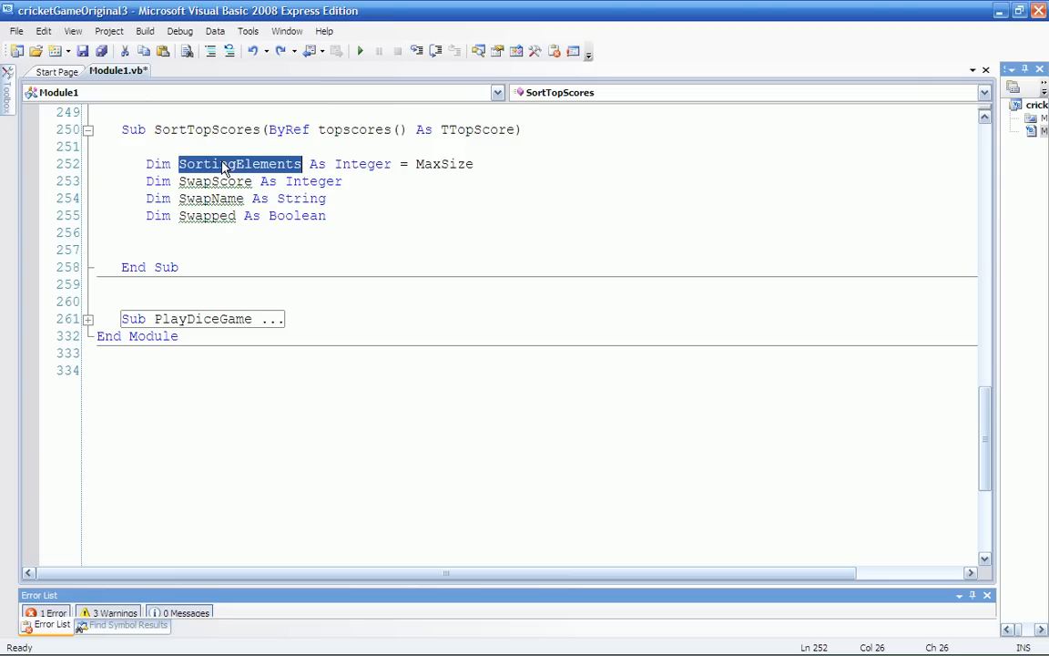
mouse_move(338, 277)
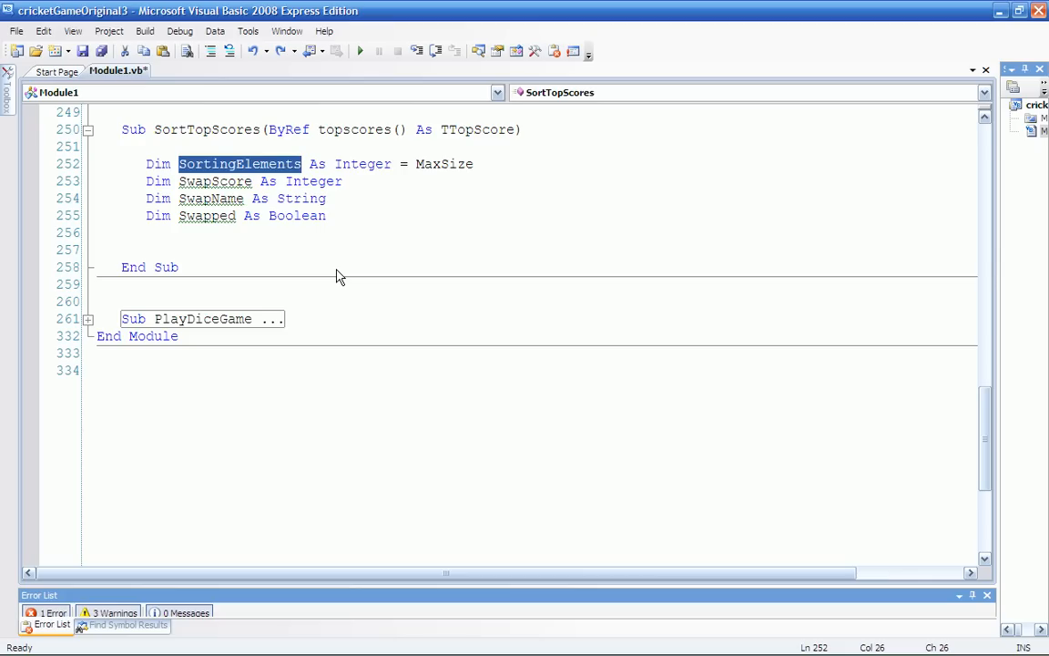
mouse_move(445, 164)
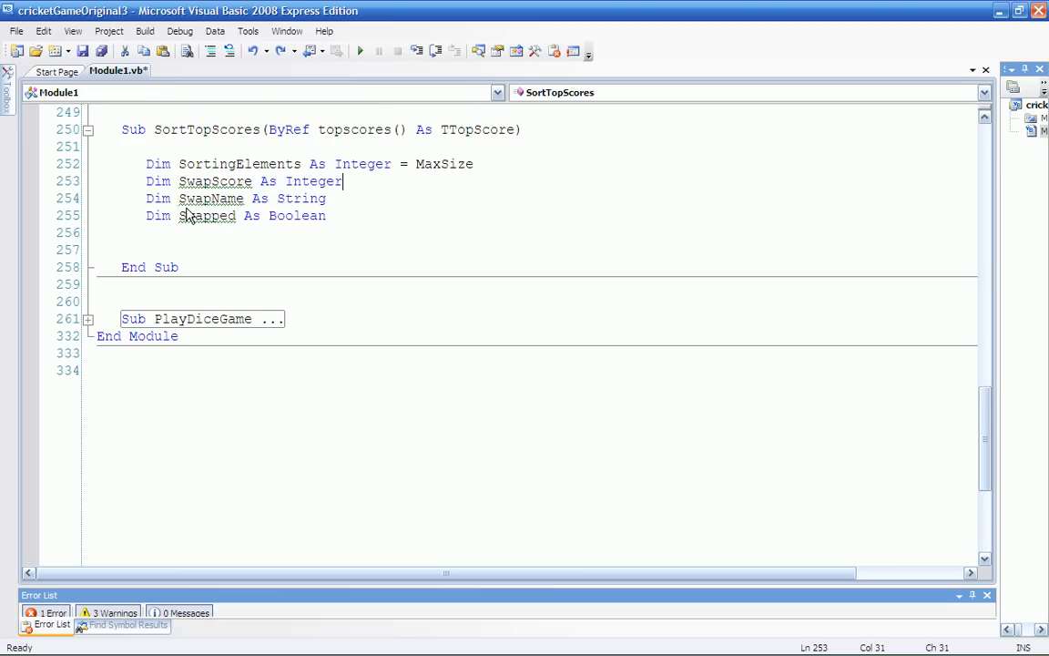
mouse_move(215, 182)
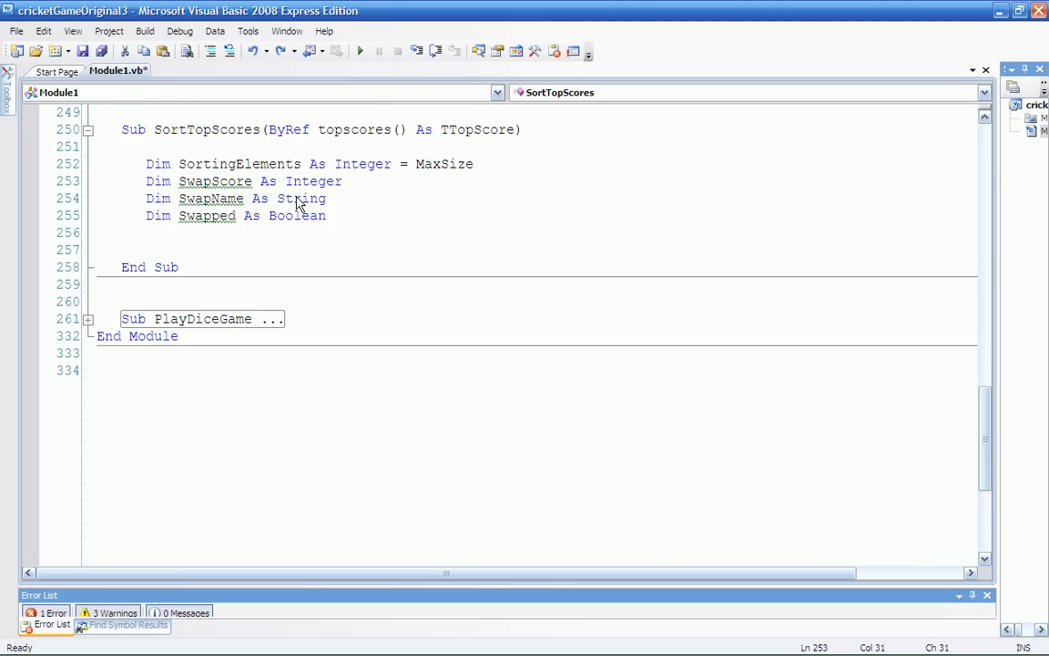
mouse_move(330, 204)
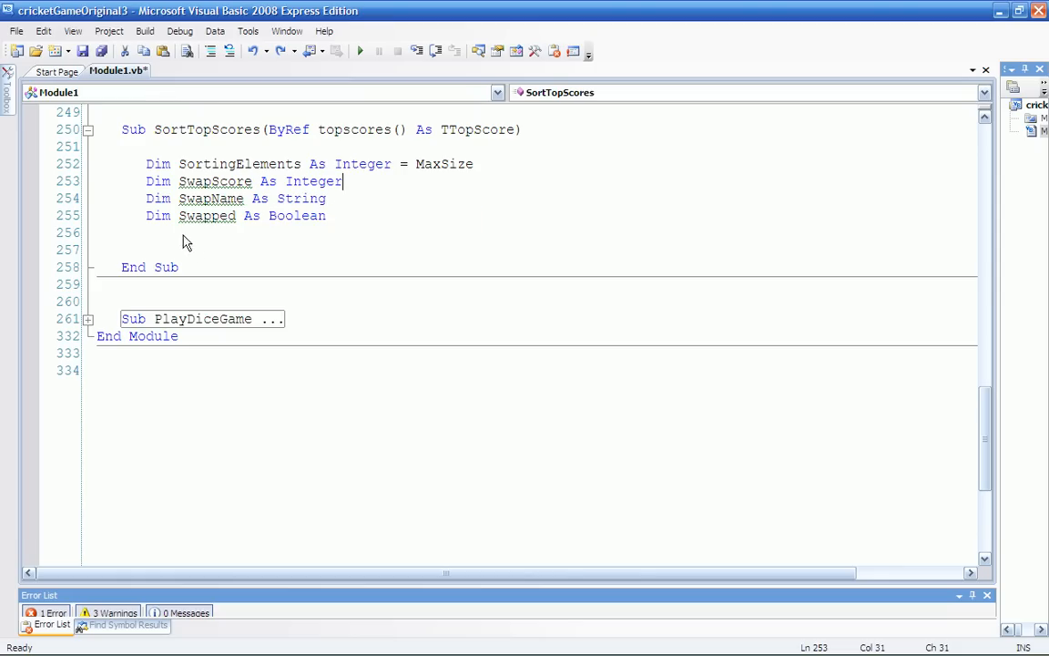
mouse_move(345, 255)
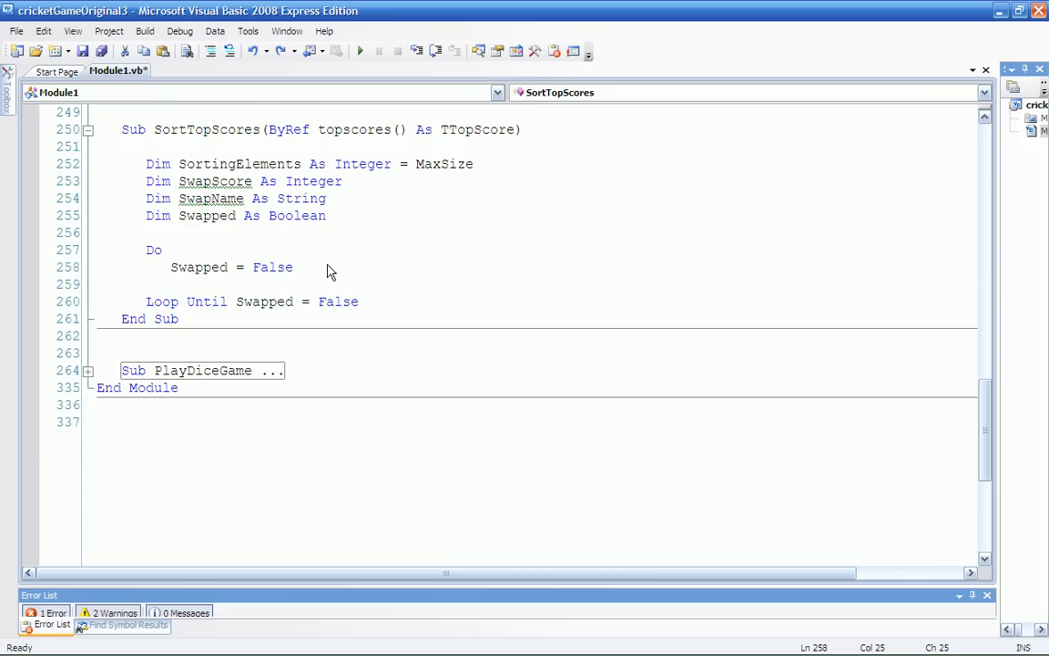
mouse_move(284, 306)
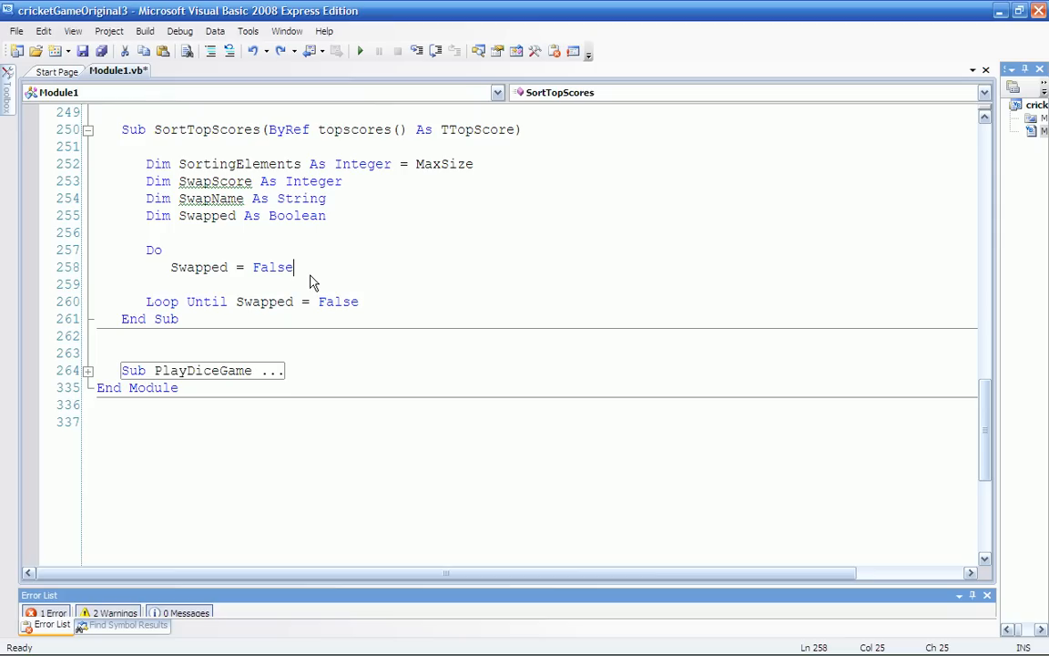
mouse_move(168, 286)
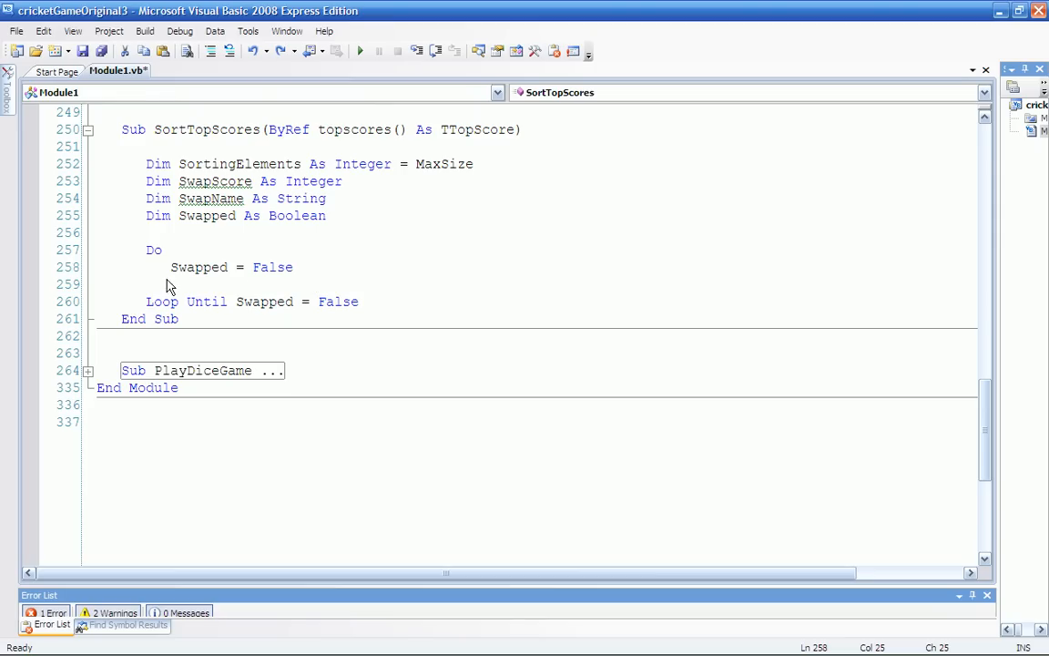
mouse_move(273, 265)
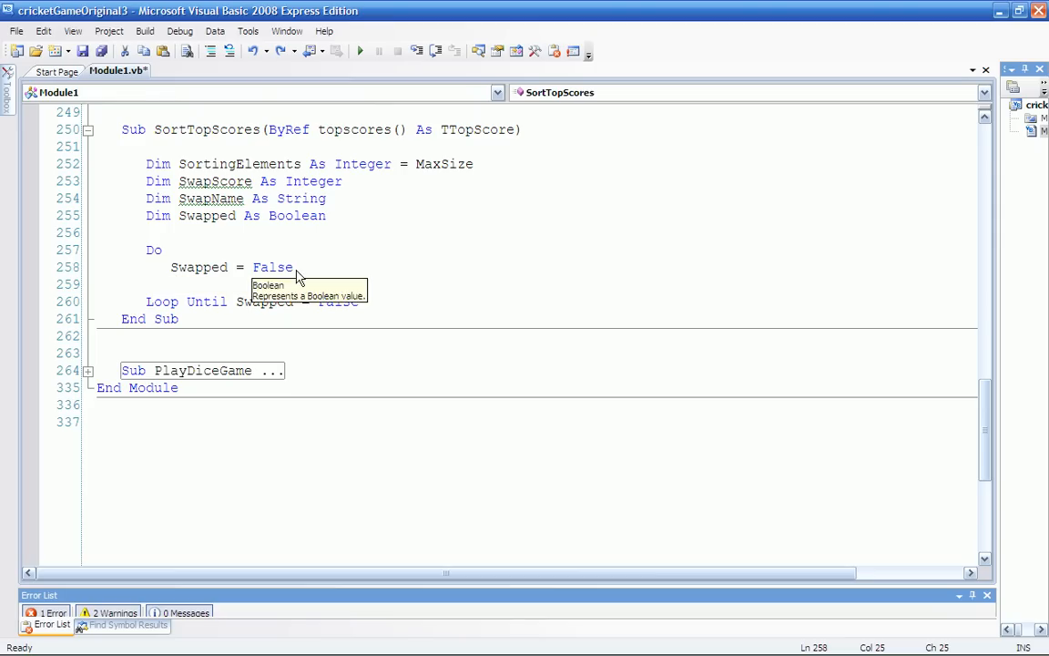
mouse_move(284, 273)
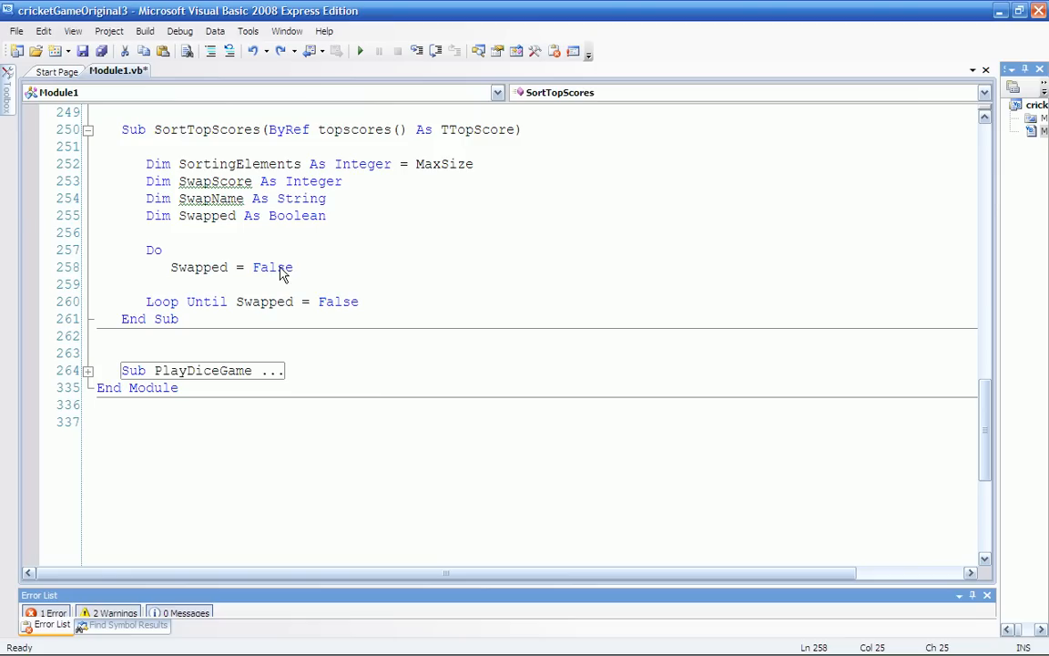
mouse_move(282, 321)
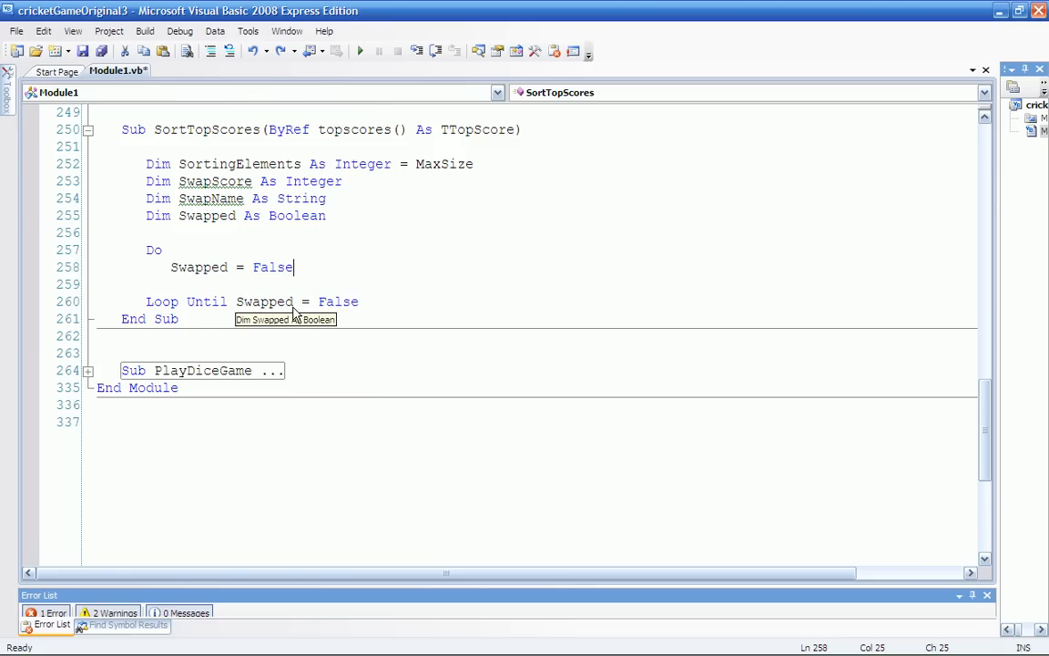
mouse_move(253, 289)
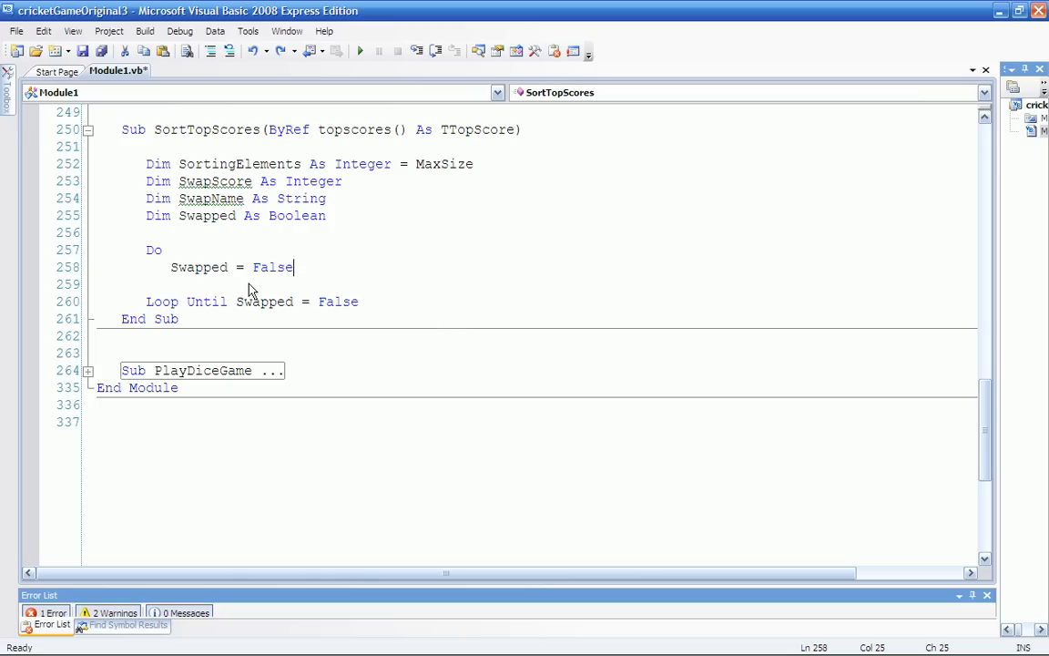
mouse_move(383, 251)
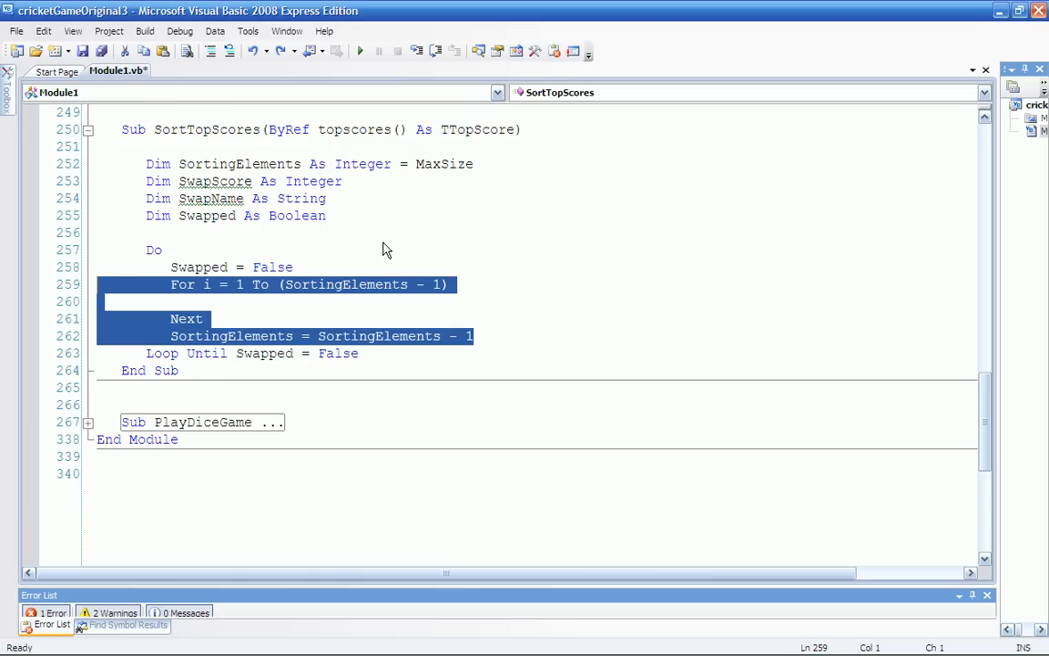
mouse_move(368, 313)
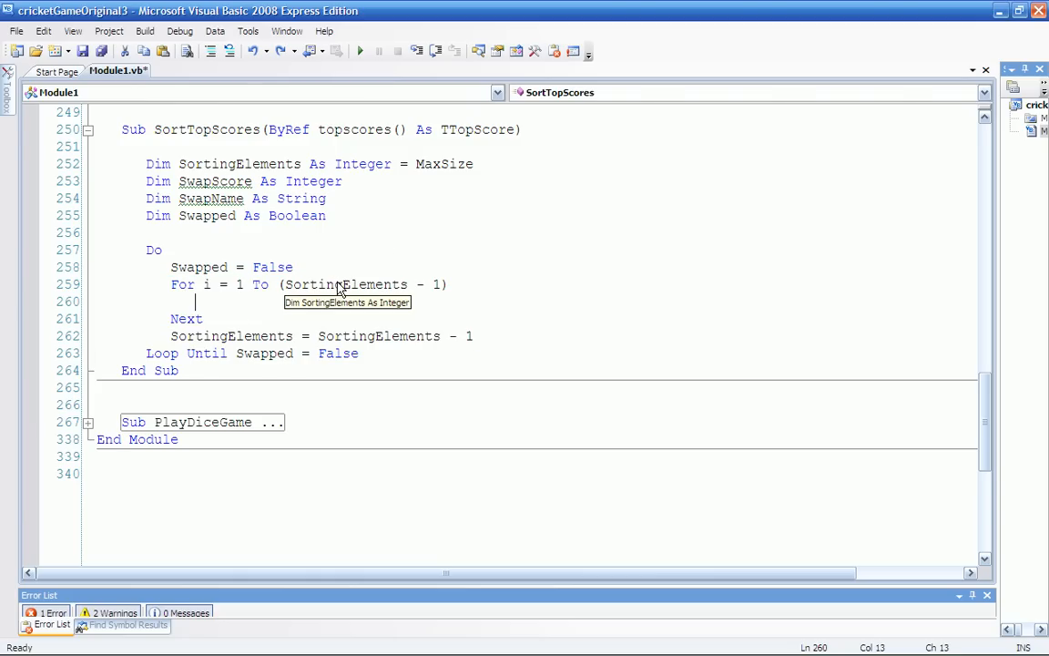
mouse_move(226, 335)
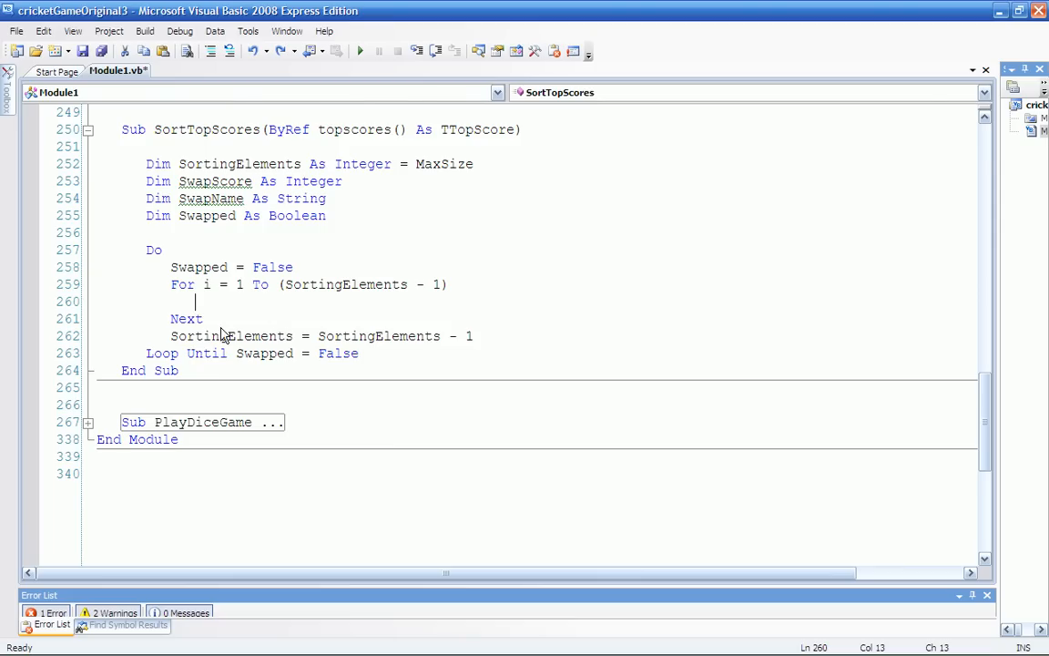
mouse_move(164, 263)
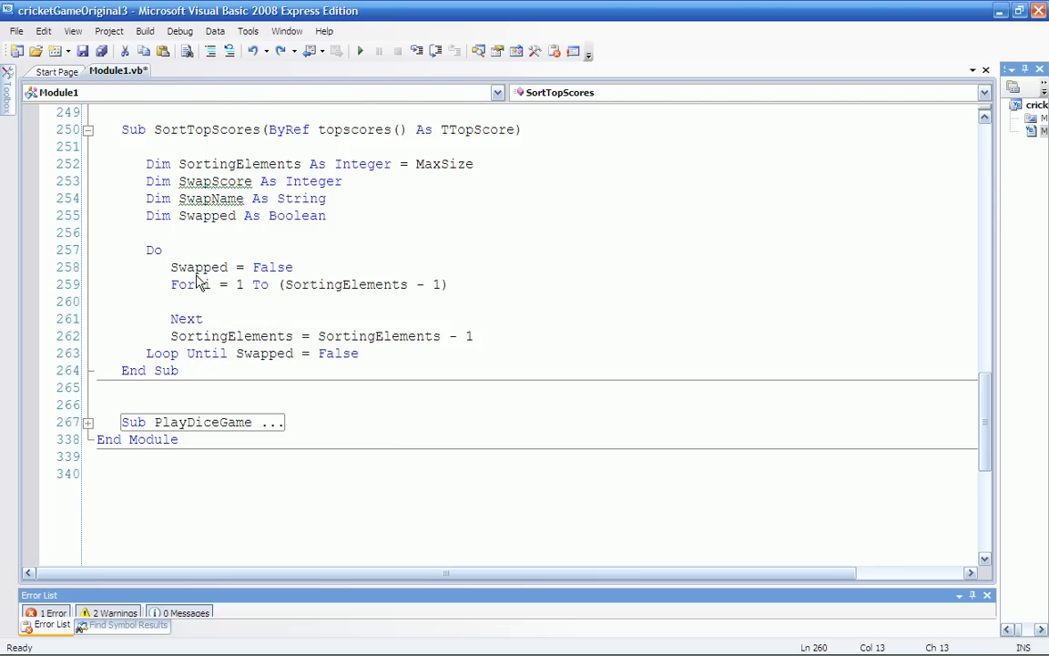
mouse_move(219, 300)
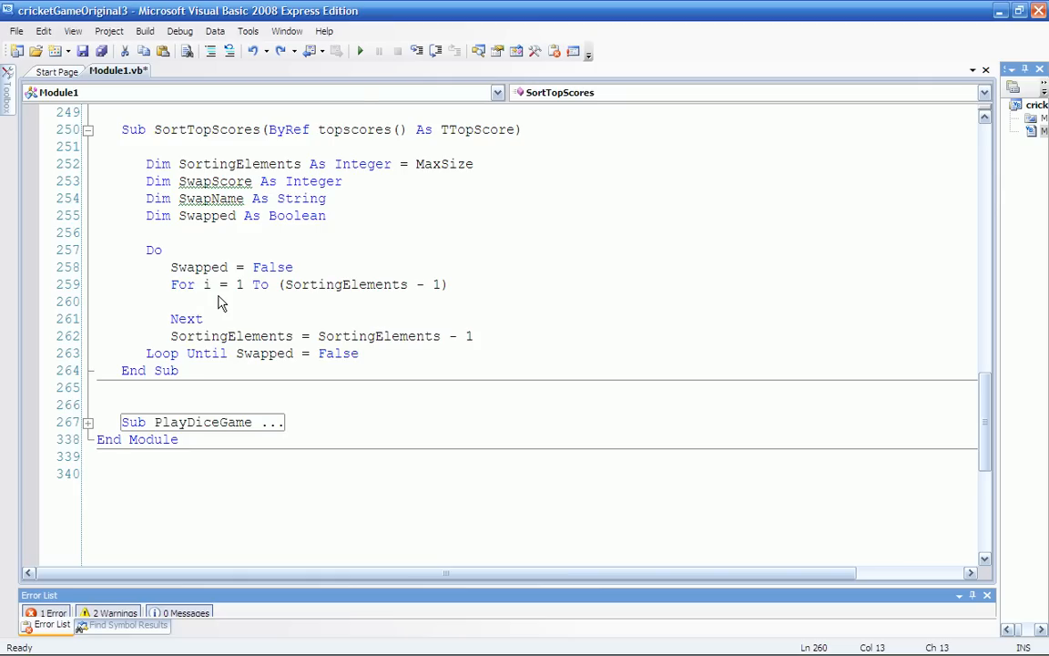
mouse_move(335, 331)
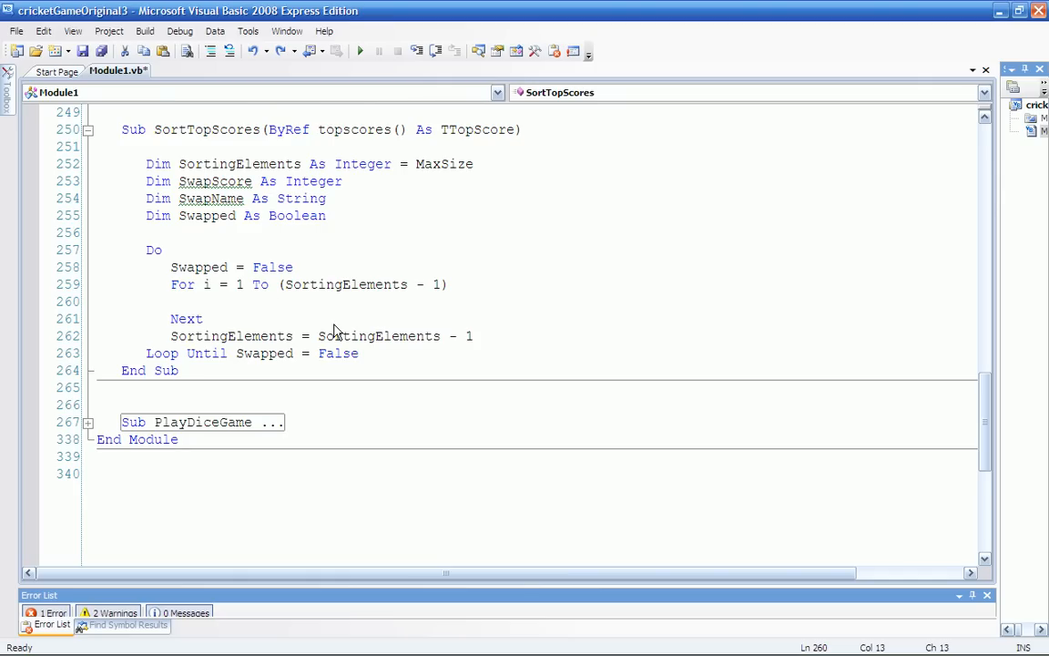
mouse_move(208, 393)
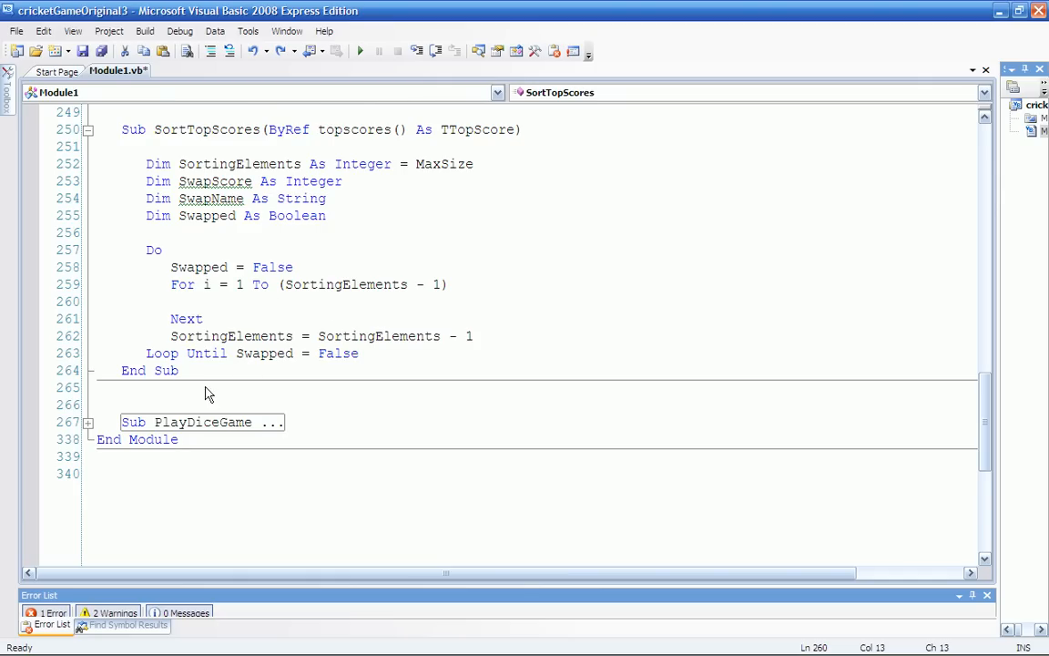
mouse_move(357, 289)
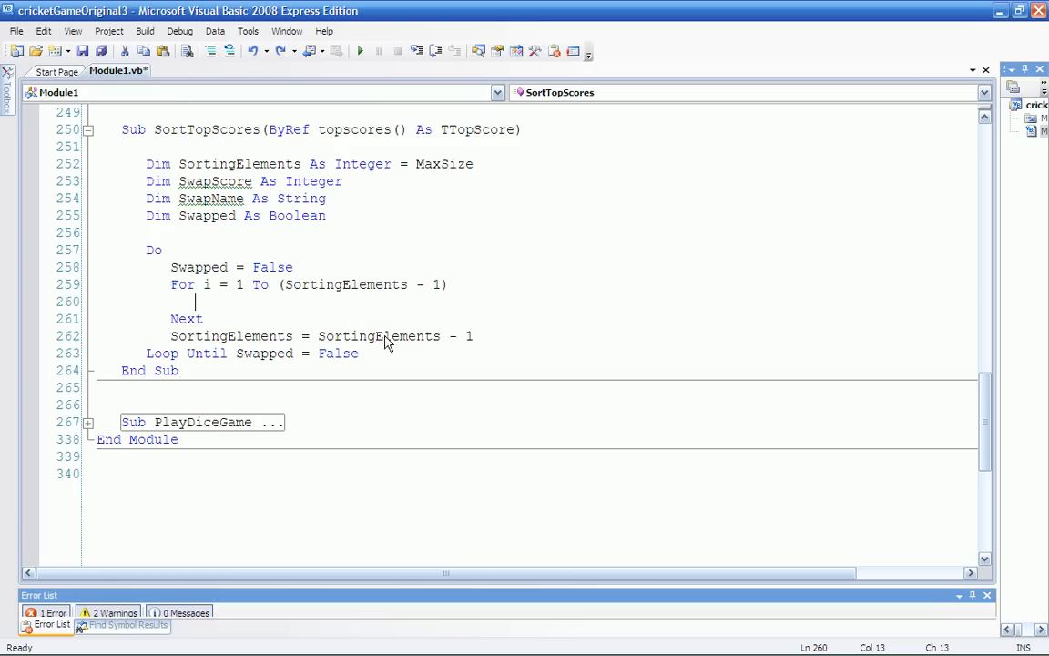
mouse_move(378, 306)
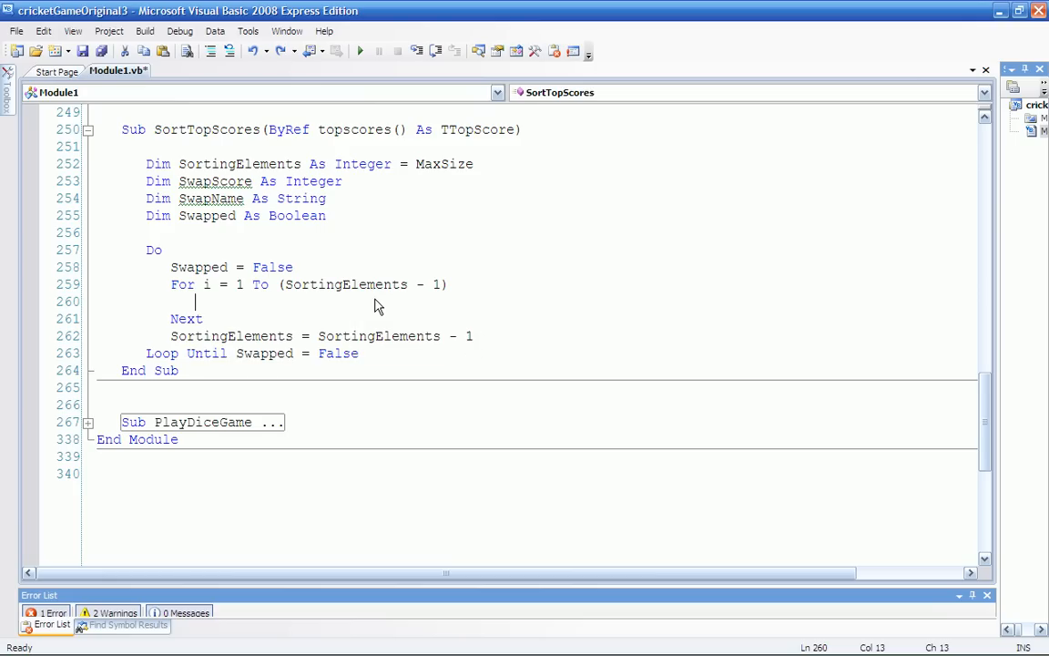
mouse_move(277, 342)
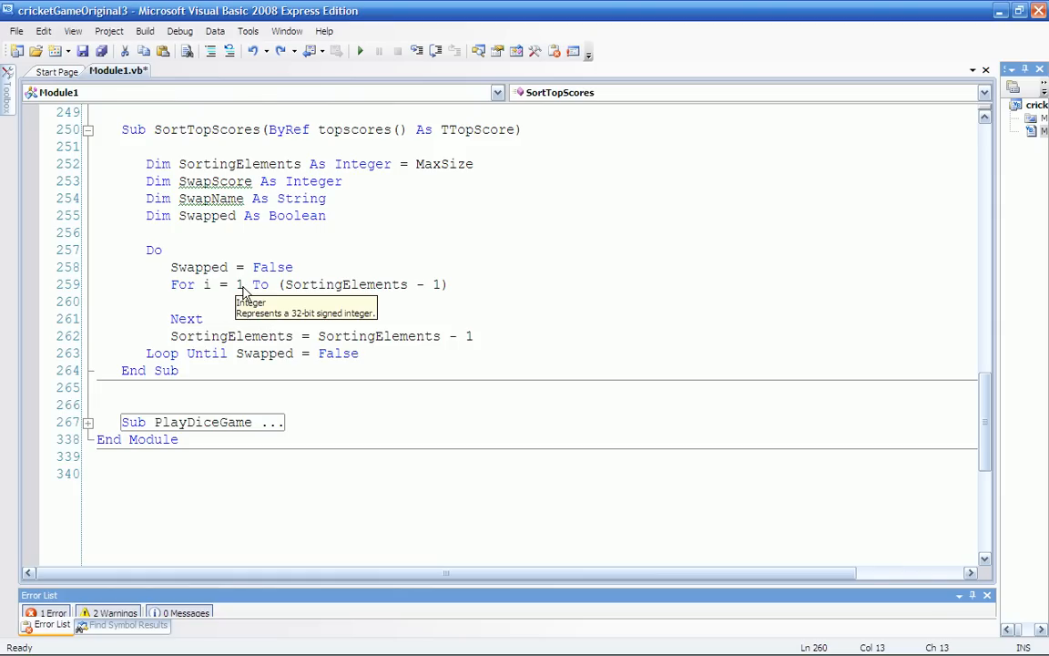
mouse_move(233, 309)
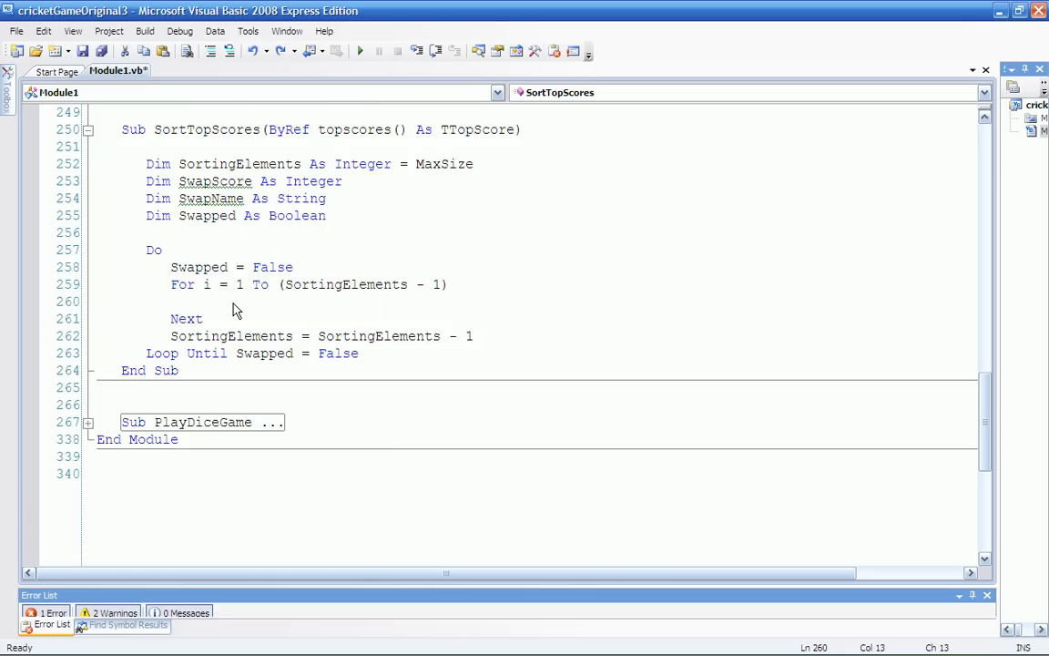
click(195, 303)
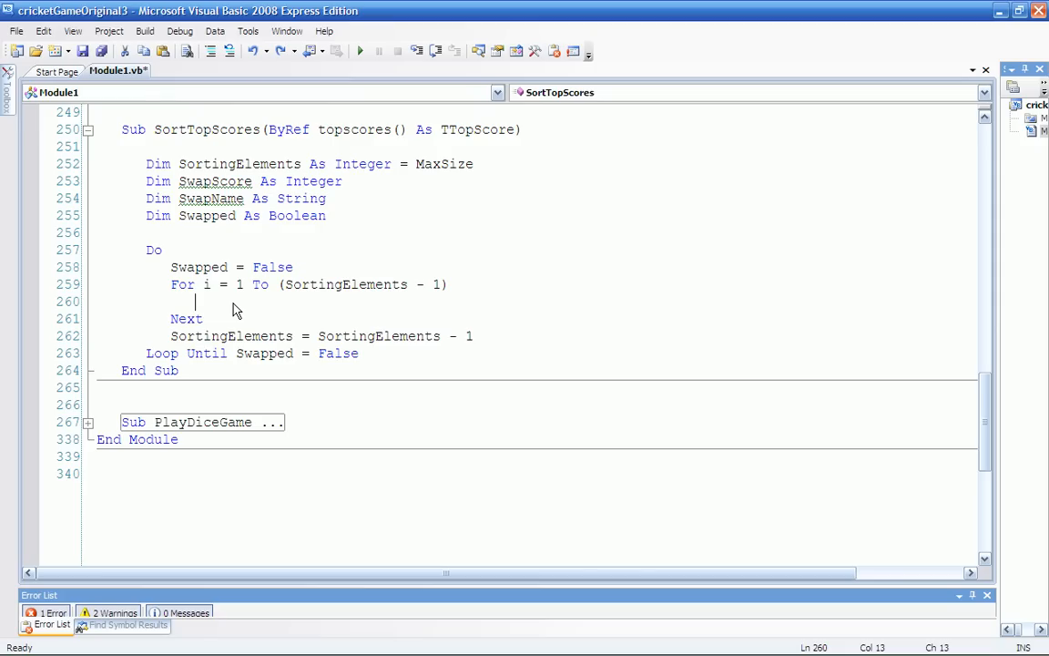
mouse_move(379, 301)
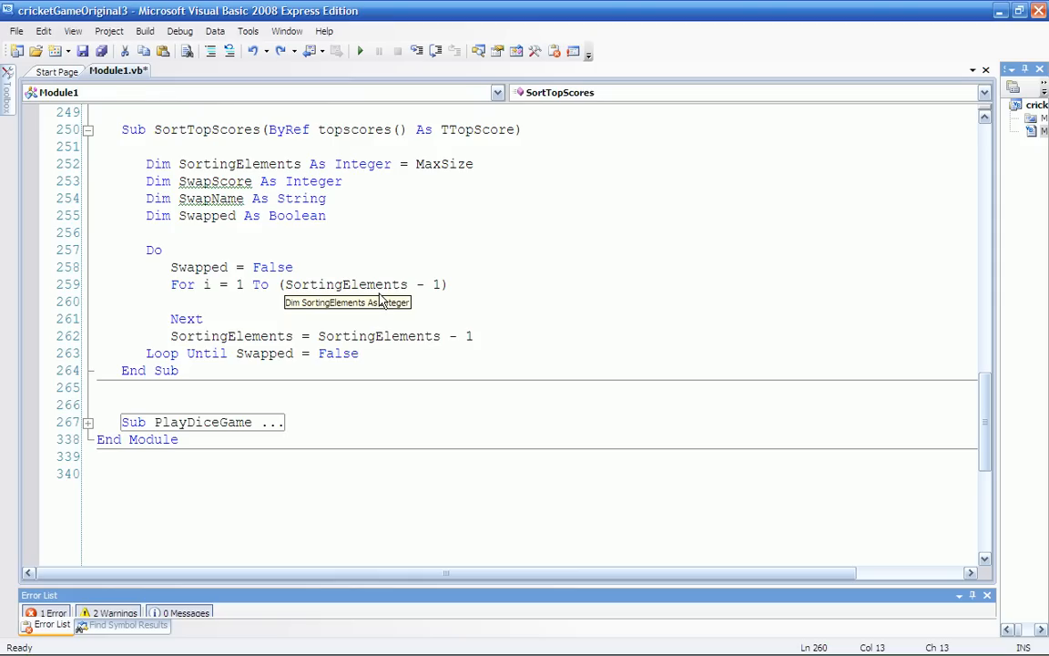
mouse_move(354, 290)
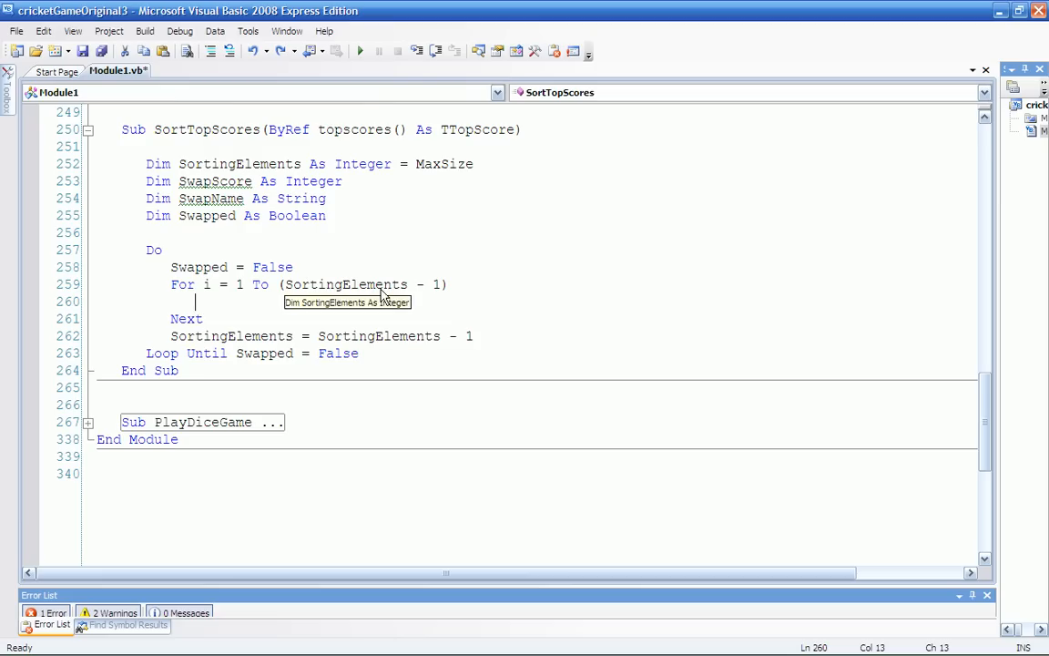
mouse_move(389, 291)
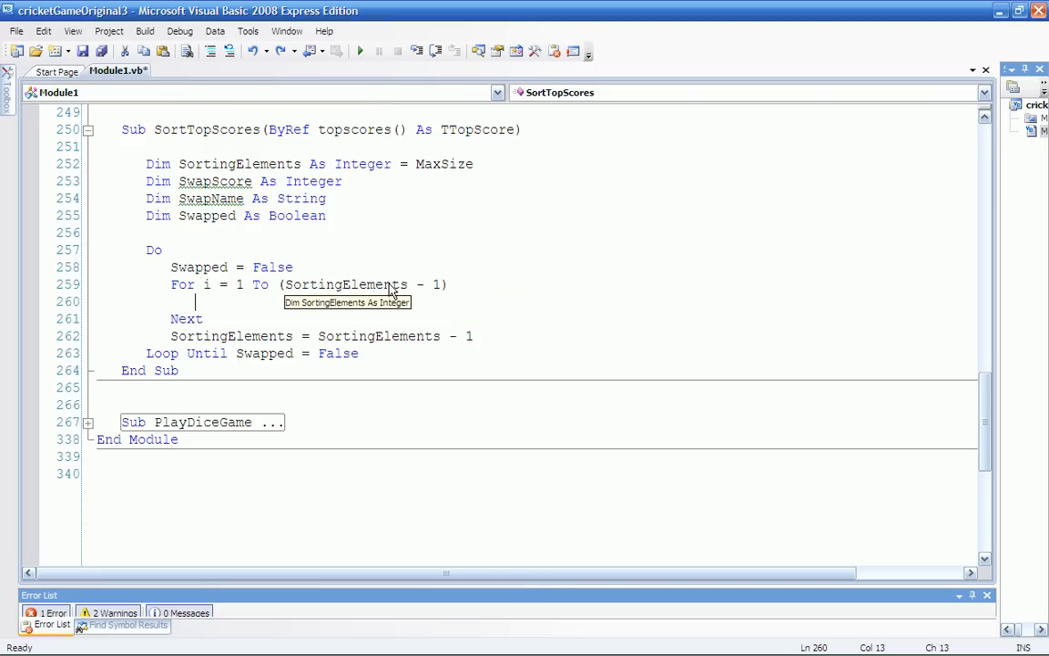
mouse_move(418, 317)
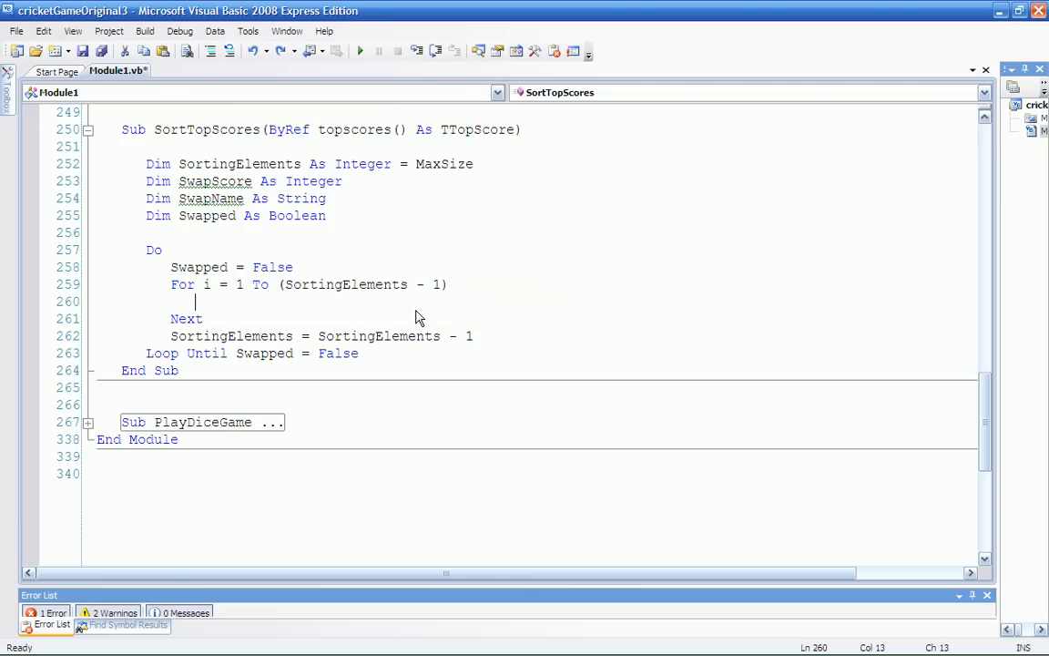
Step: Add If topscores(i).Score < topscores(i + 1).Score Then with its End If inside the loop
text(If topscores(i).Score < topscores(i + 1).Score Then)
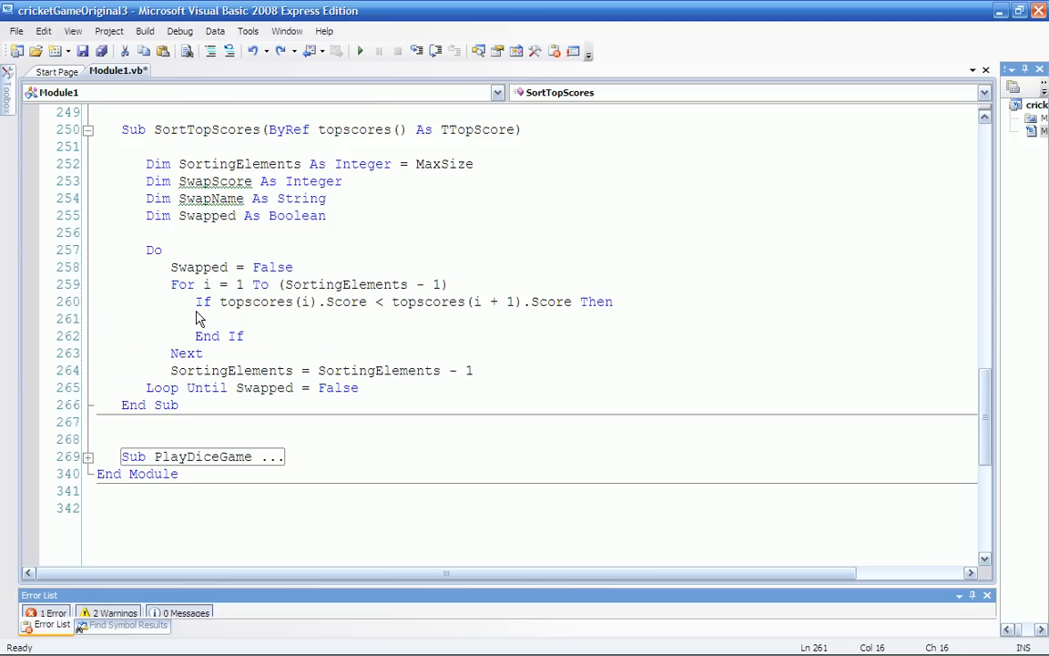
mouse_move(295, 310)
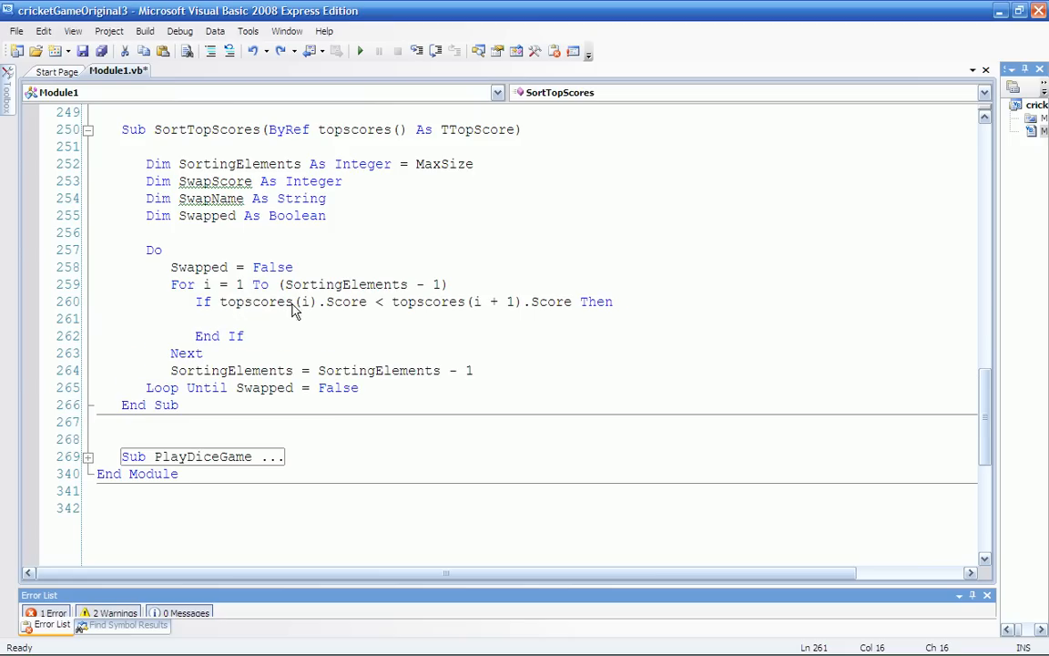
mouse_move(308, 302)
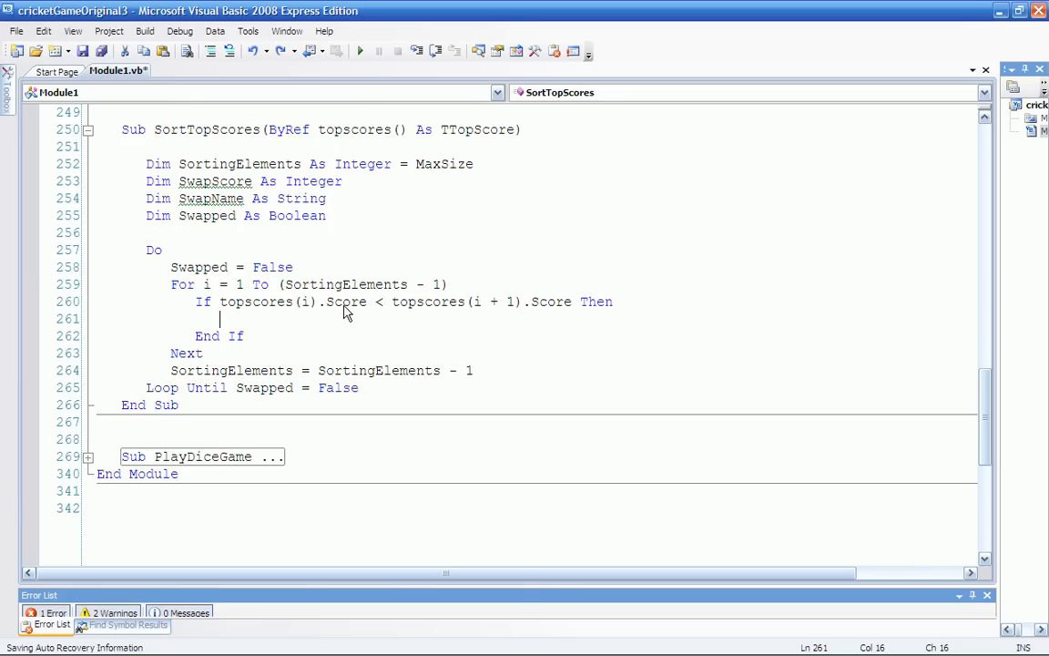
mouse_move(290, 302)
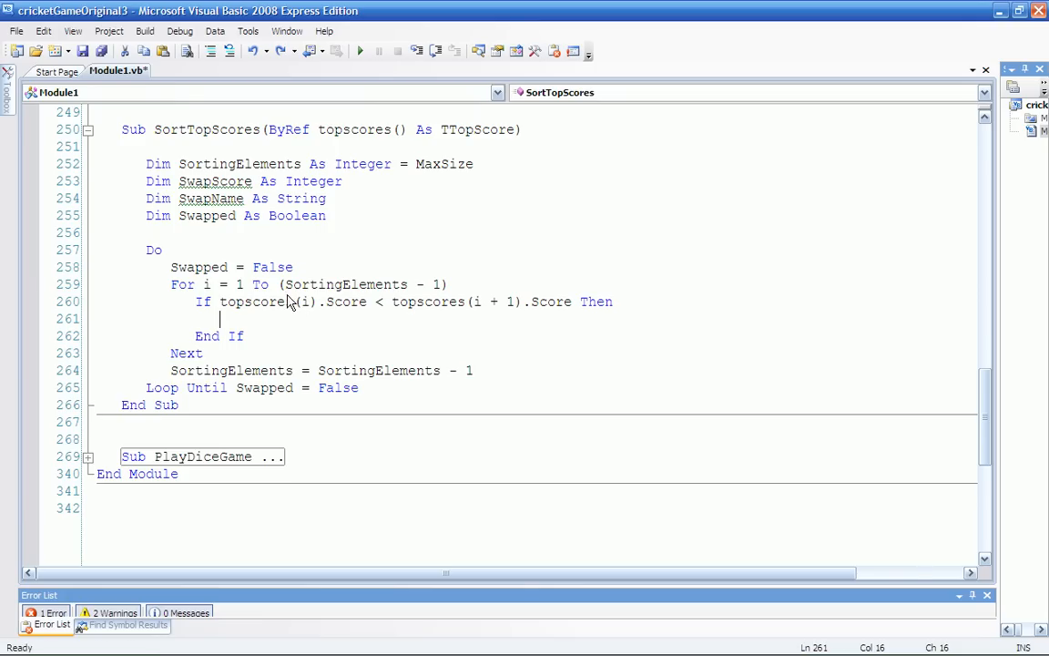
mouse_move(295, 306)
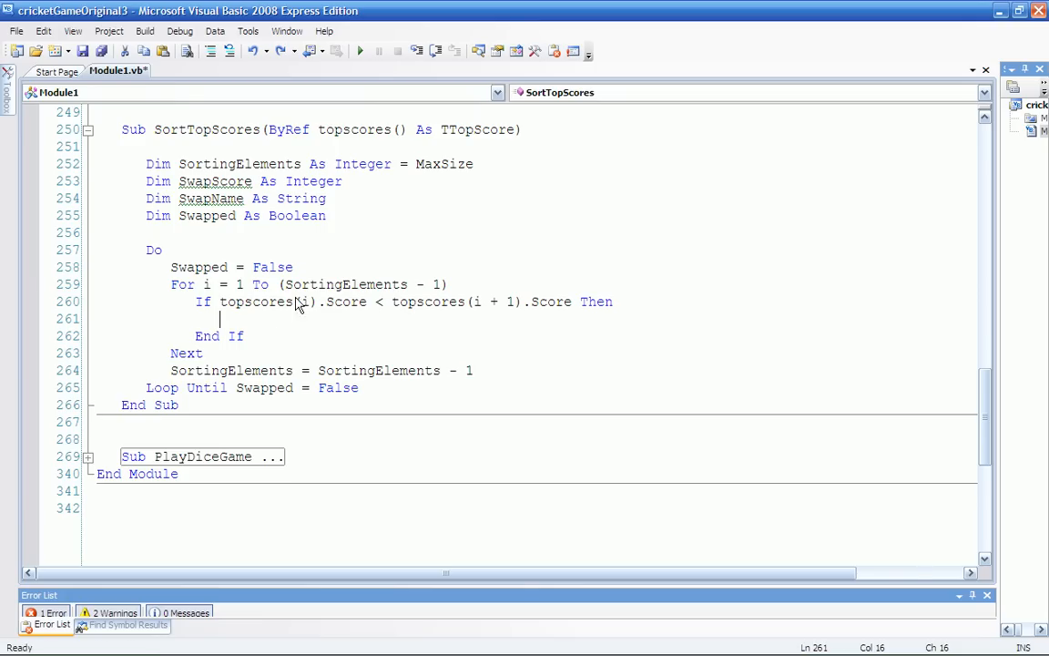
mouse_move(387, 306)
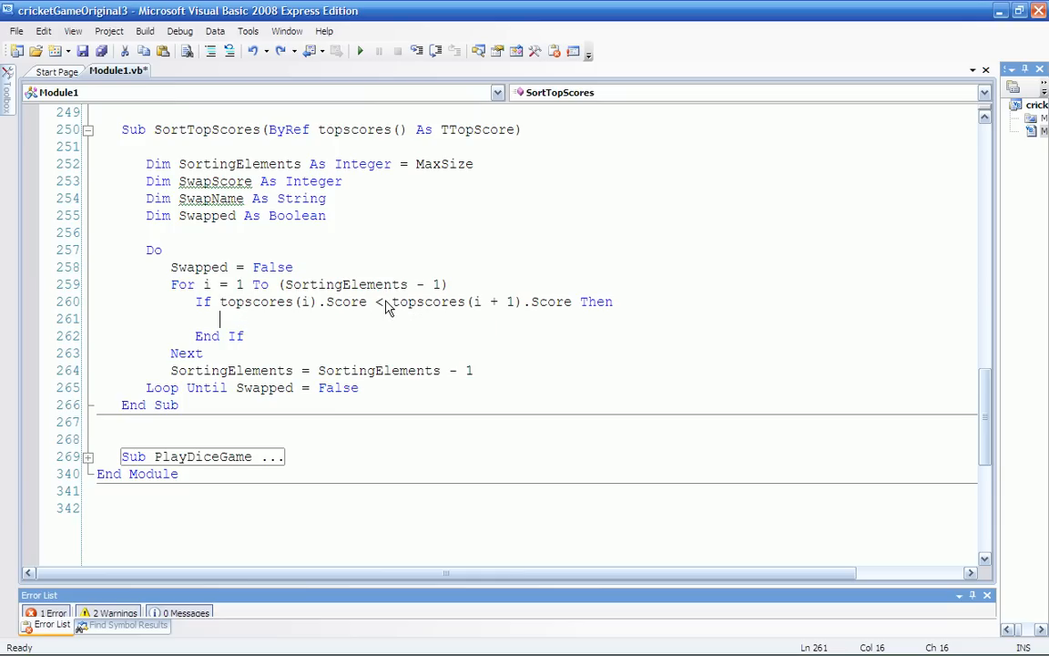
mouse_move(467, 307)
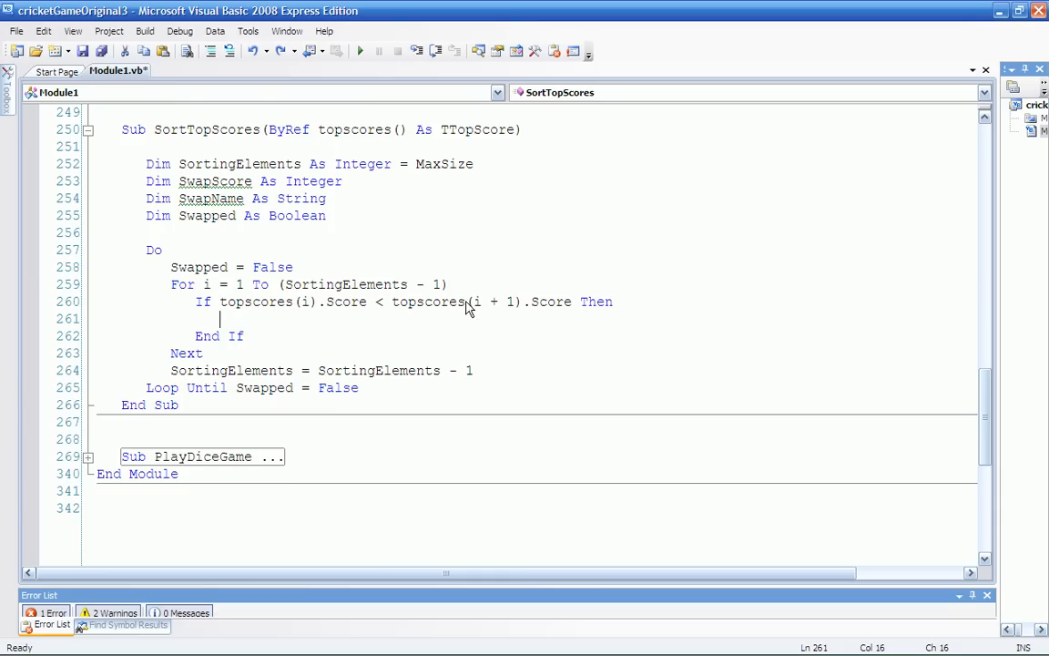
mouse_move(495, 308)
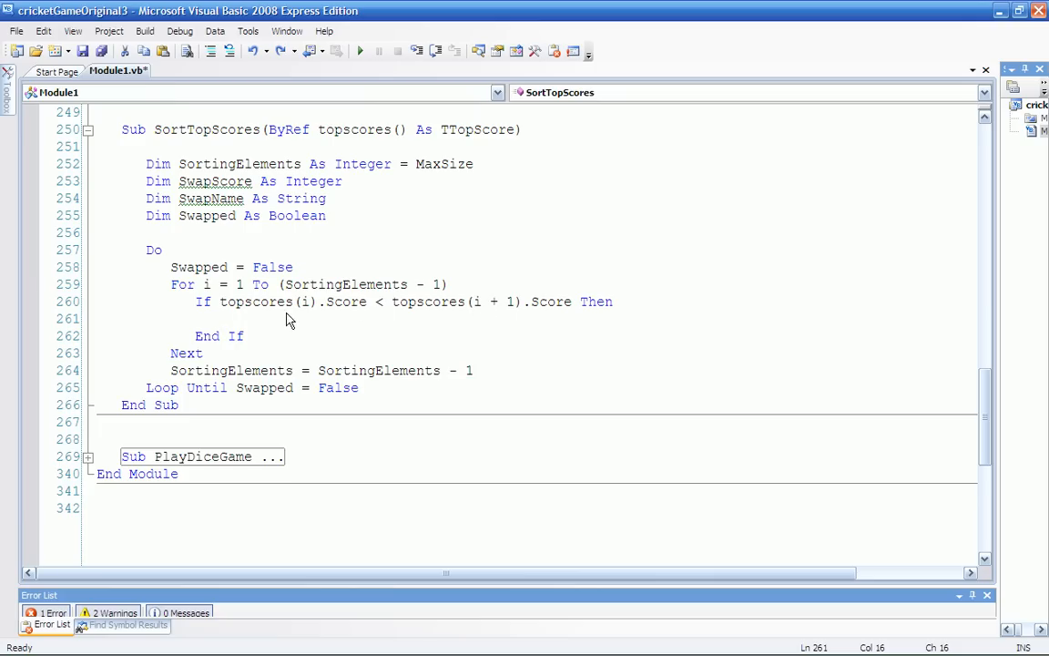
mouse_move(477, 317)
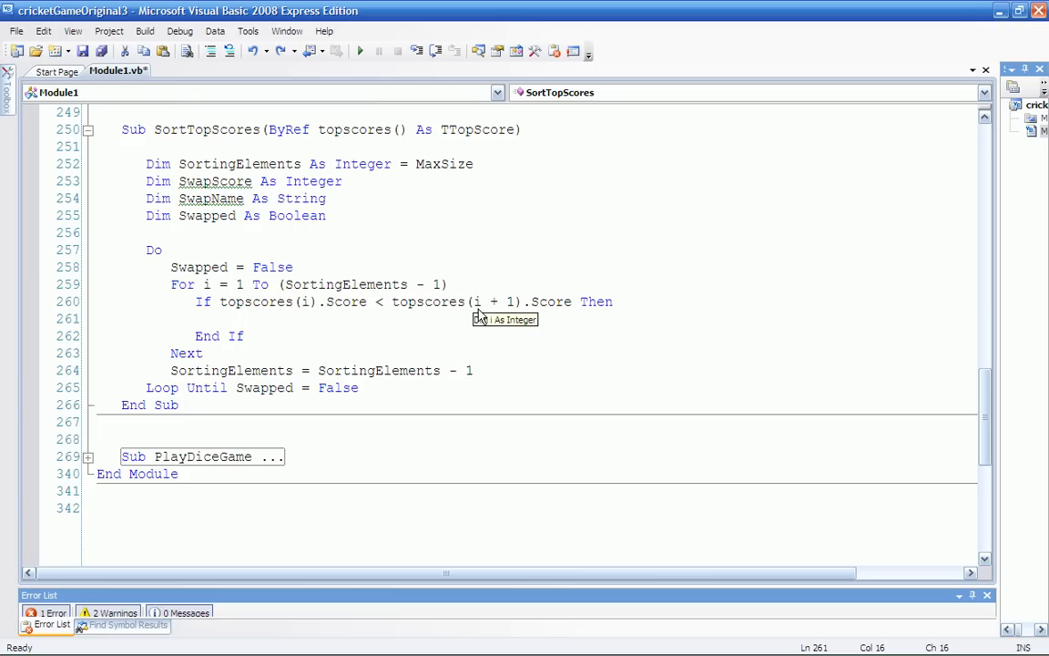
click(219, 319)
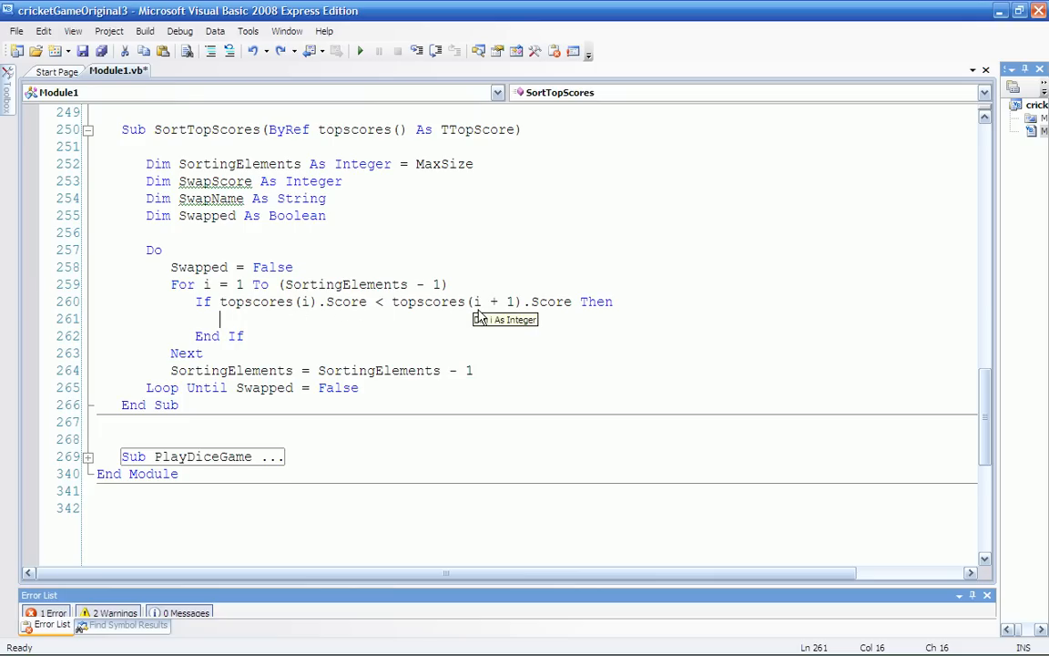
mouse_move(265, 386)
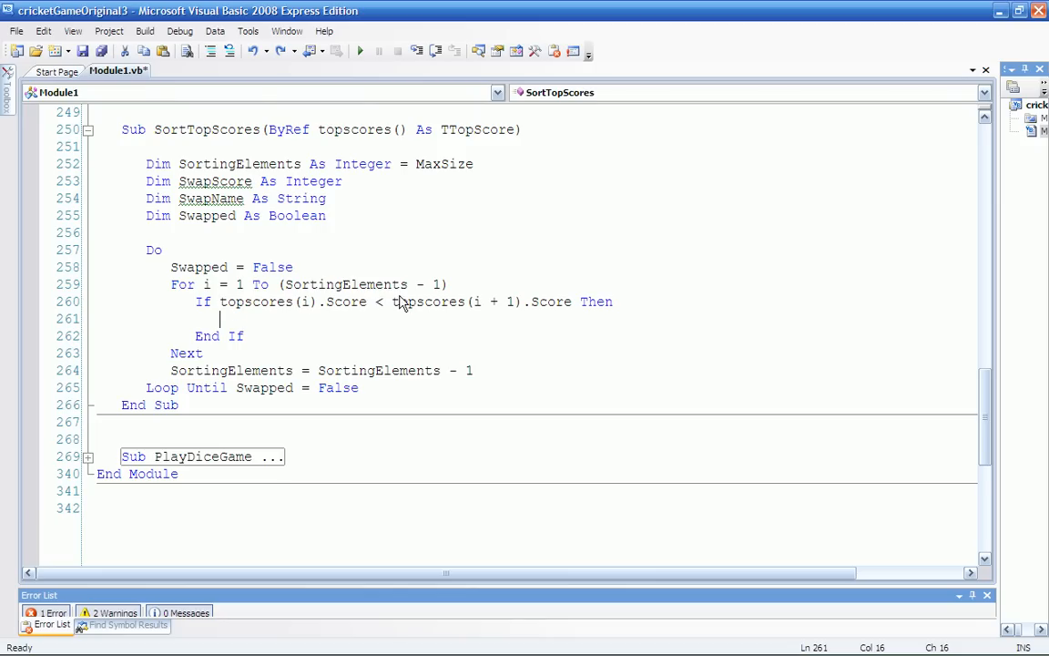
mouse_move(510, 317)
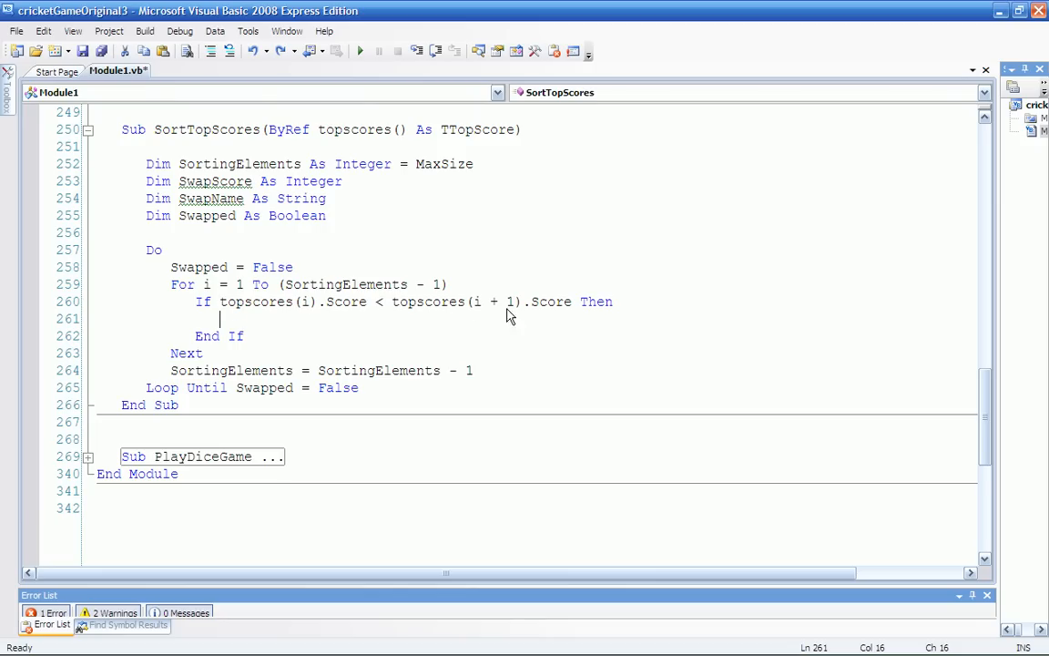
mouse_move(508, 313)
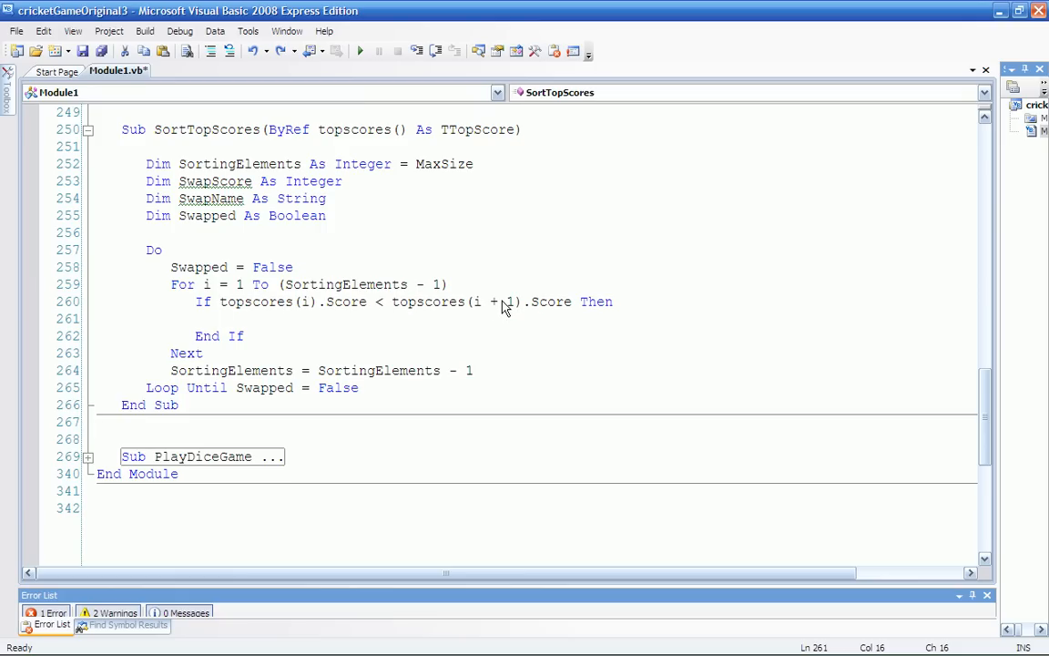
click(219, 319)
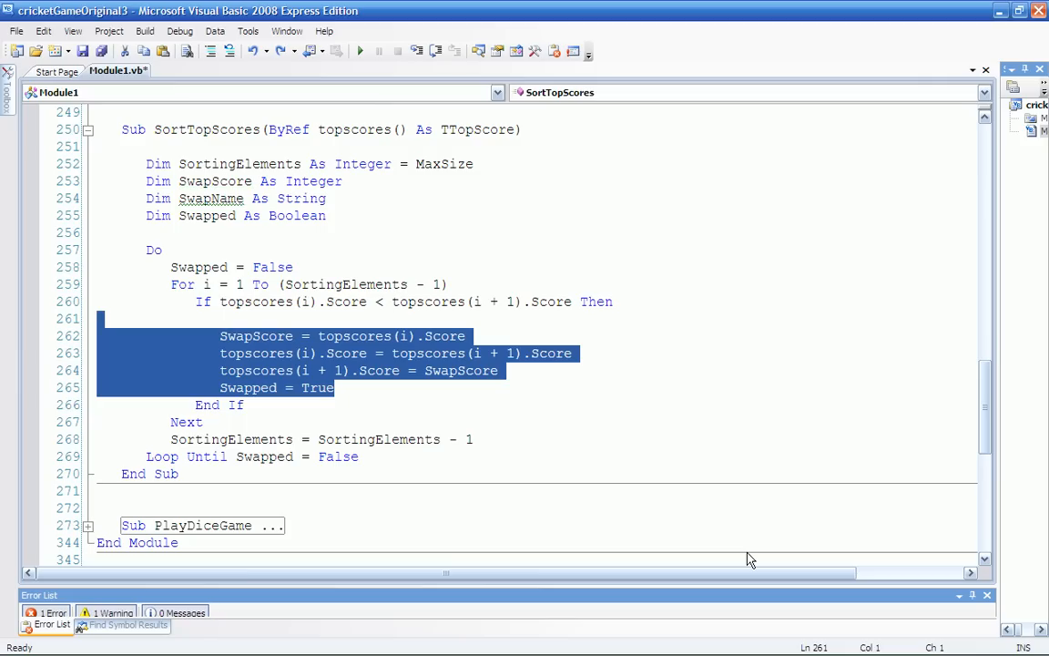
mouse_move(313, 363)
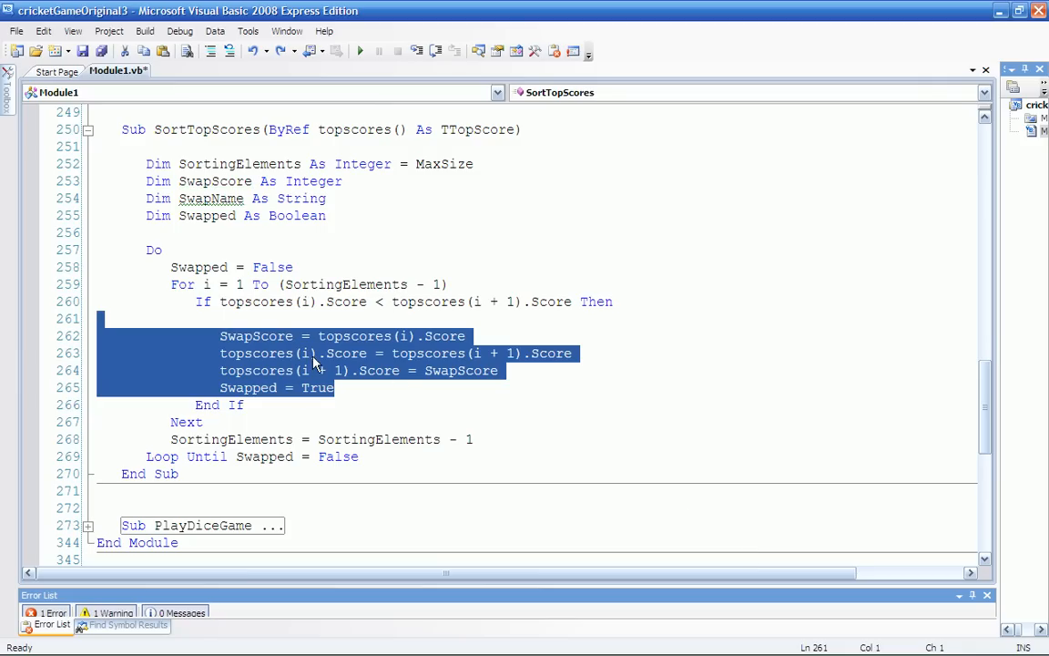
click(264, 353)
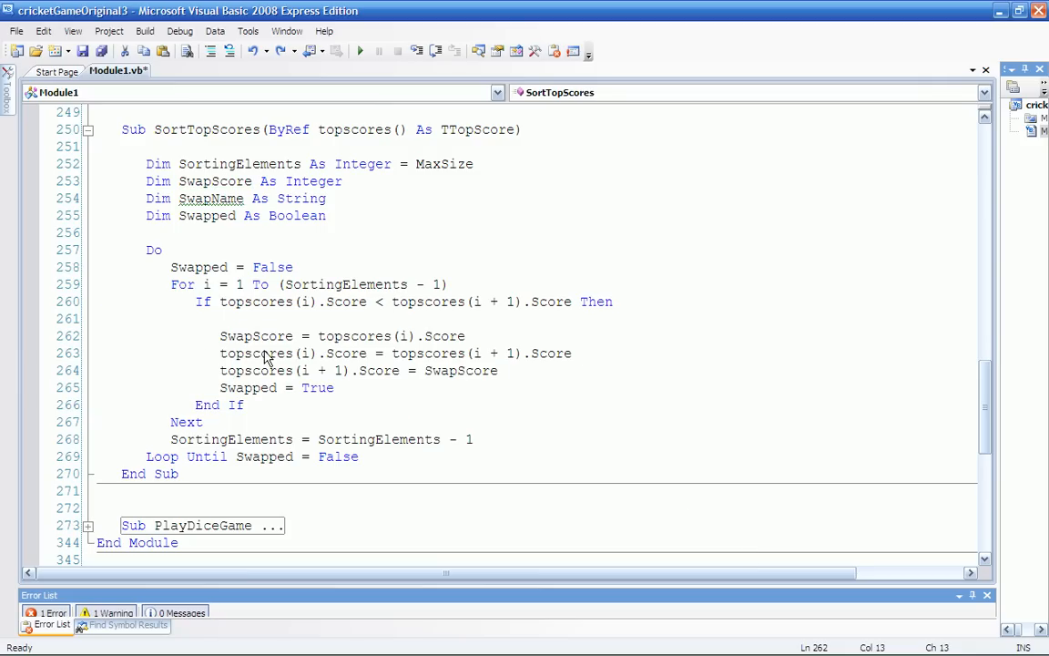
mouse_move(255, 353)
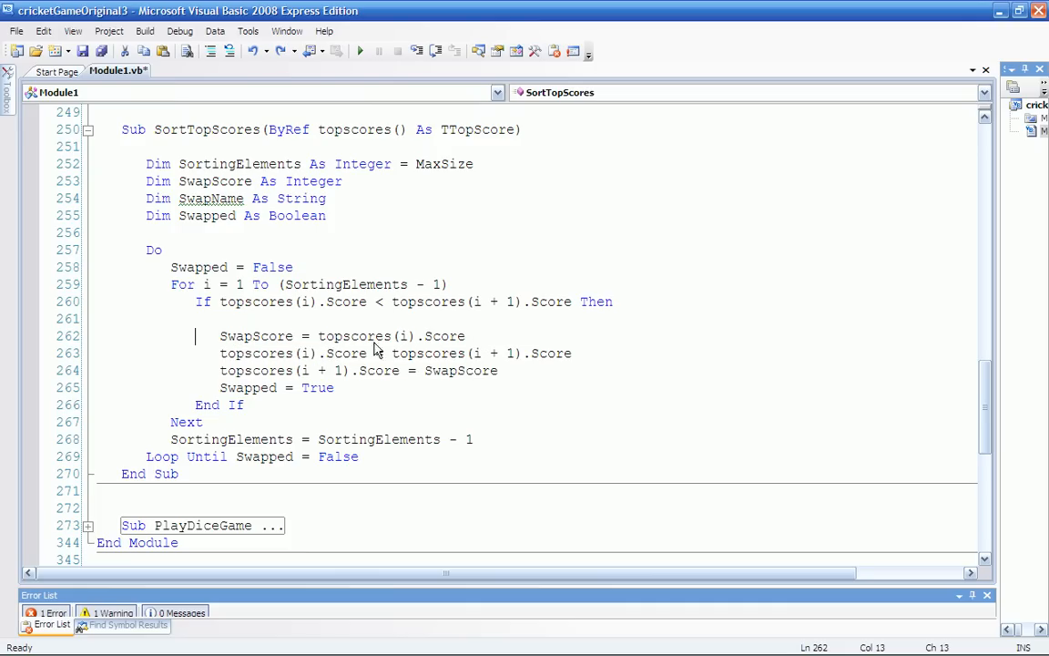
mouse_move(456, 369)
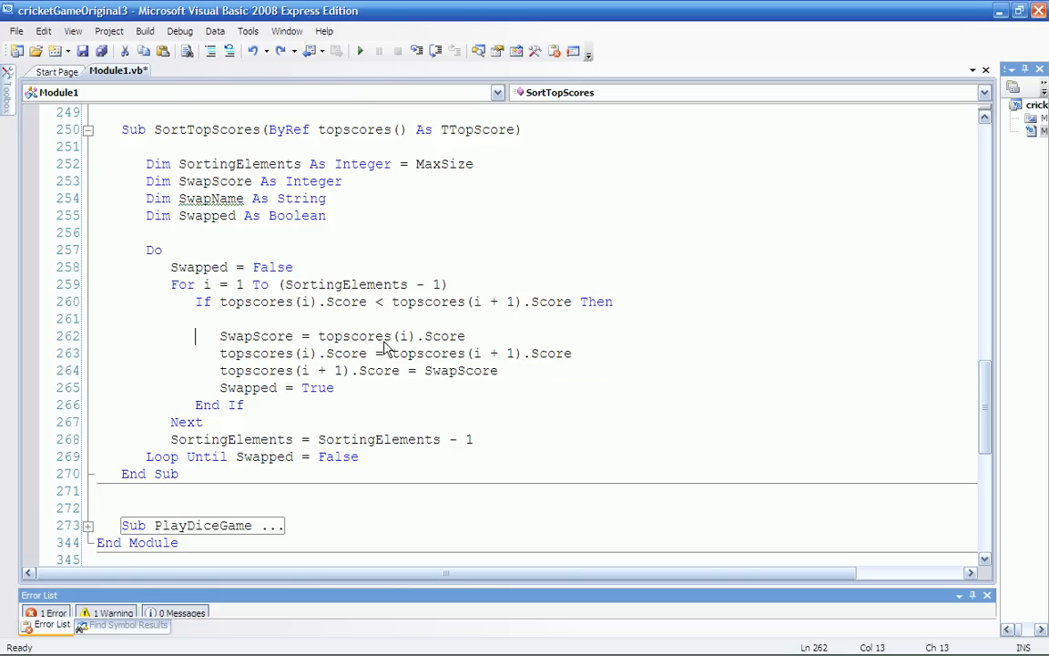
mouse_move(372, 371)
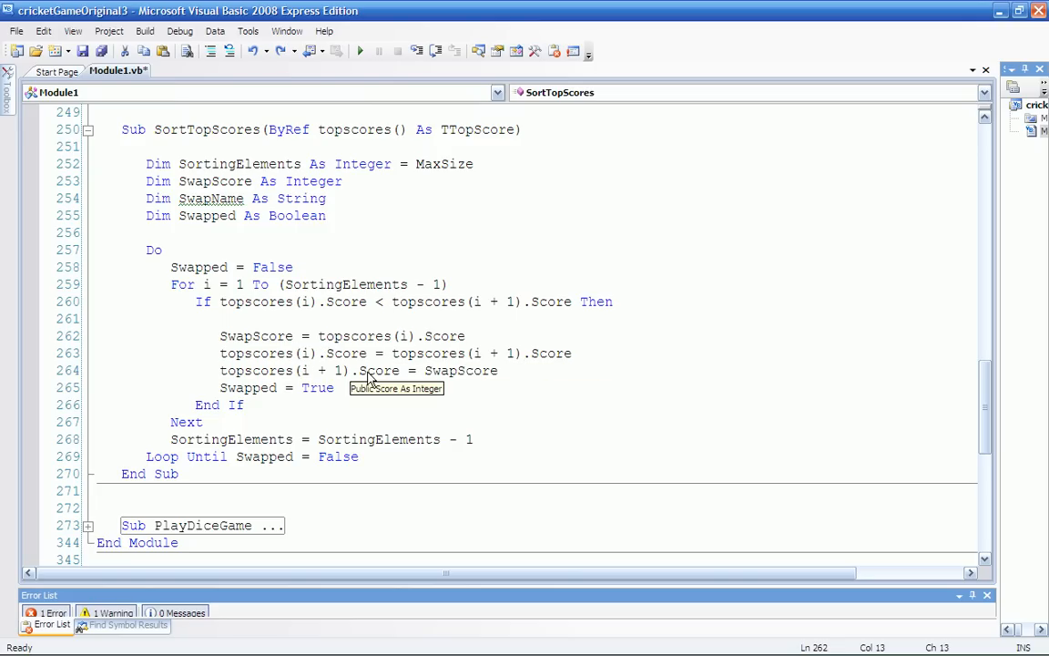
mouse_move(382, 394)
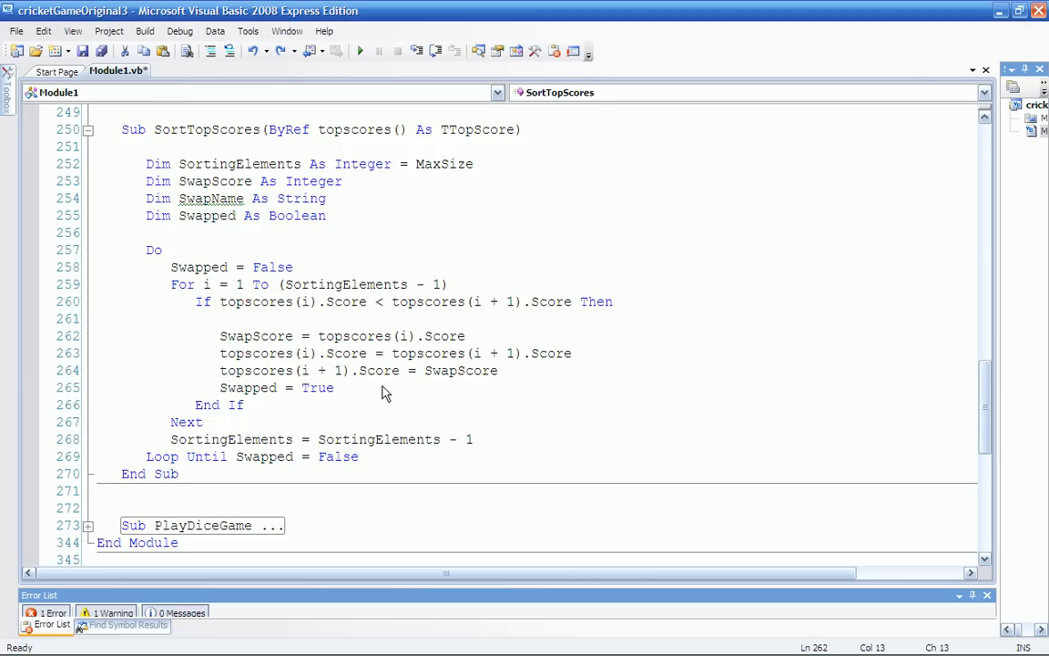
mouse_move(277, 397)
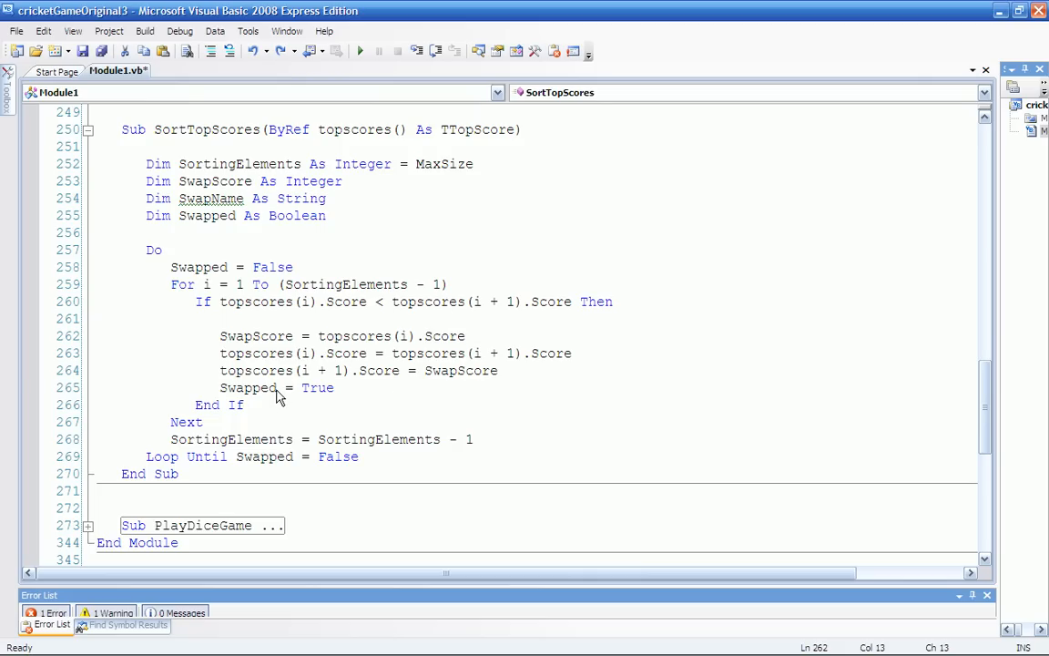
mouse_move(288, 399)
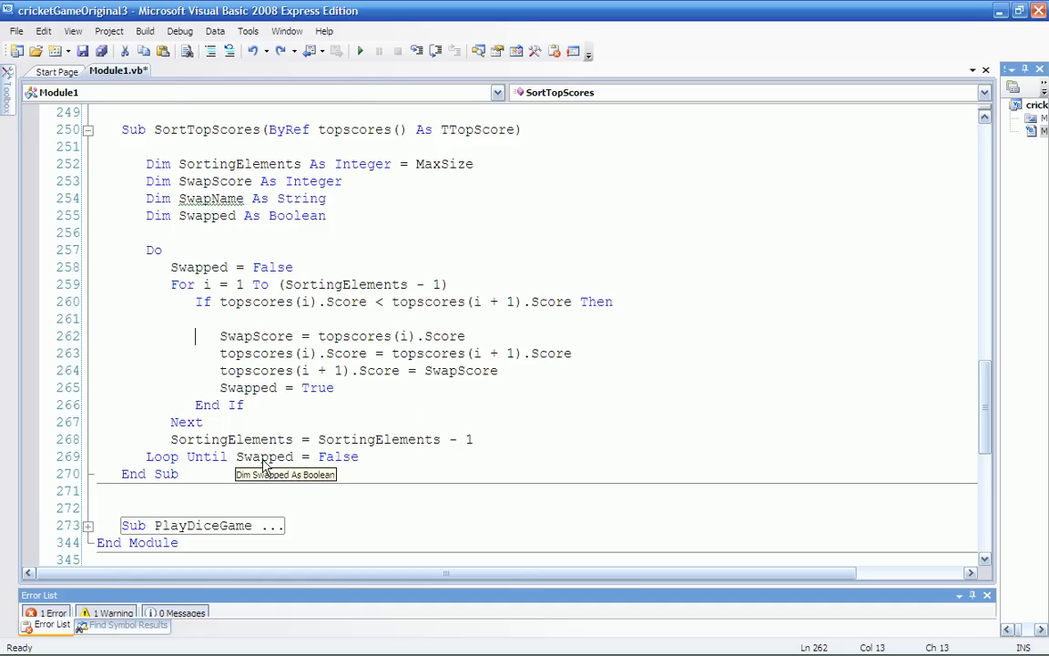
mouse_move(306, 324)
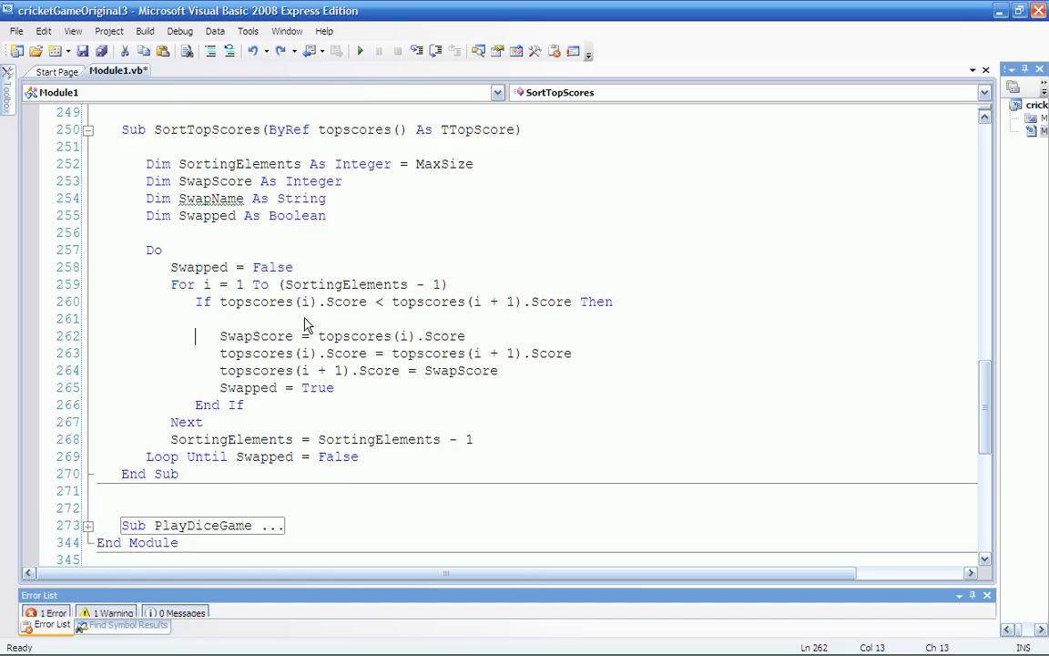
mouse_move(306, 373)
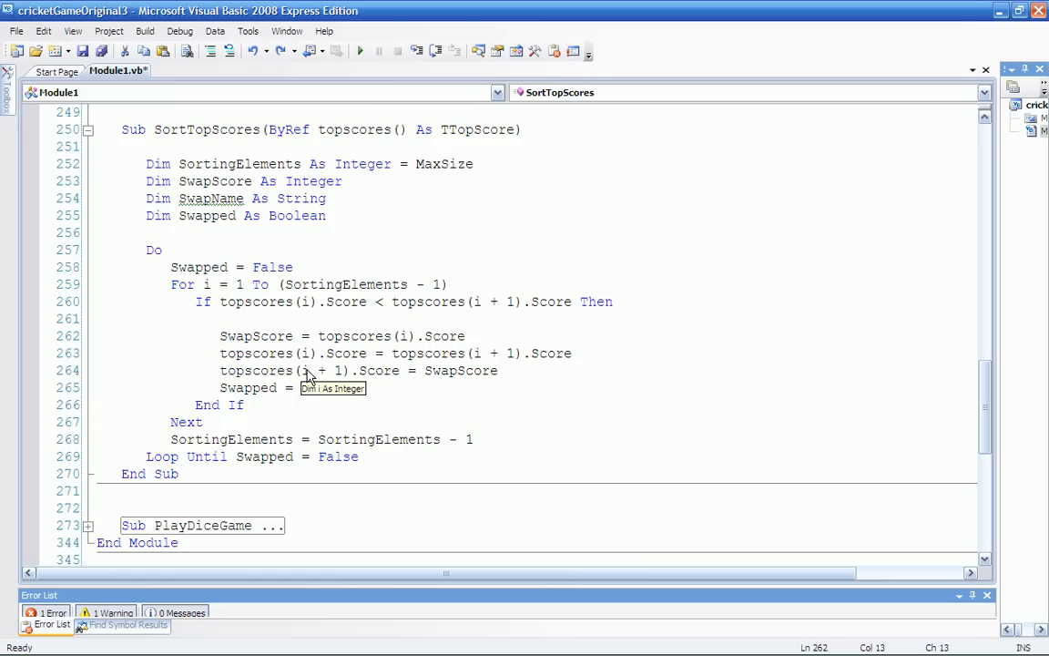
click(195, 335)
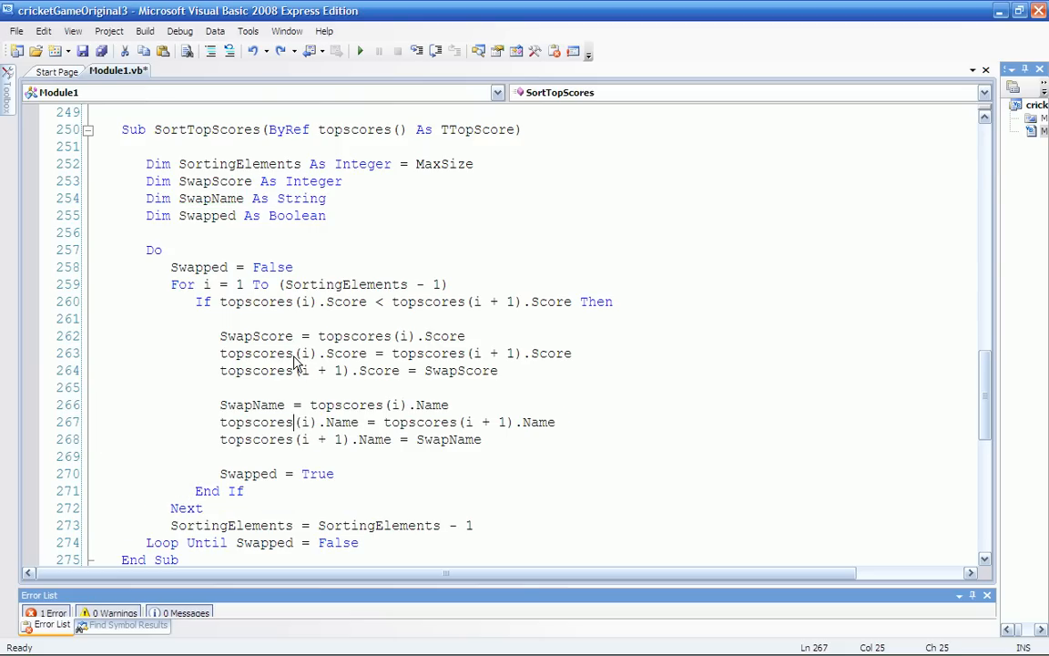
mouse_move(264, 342)
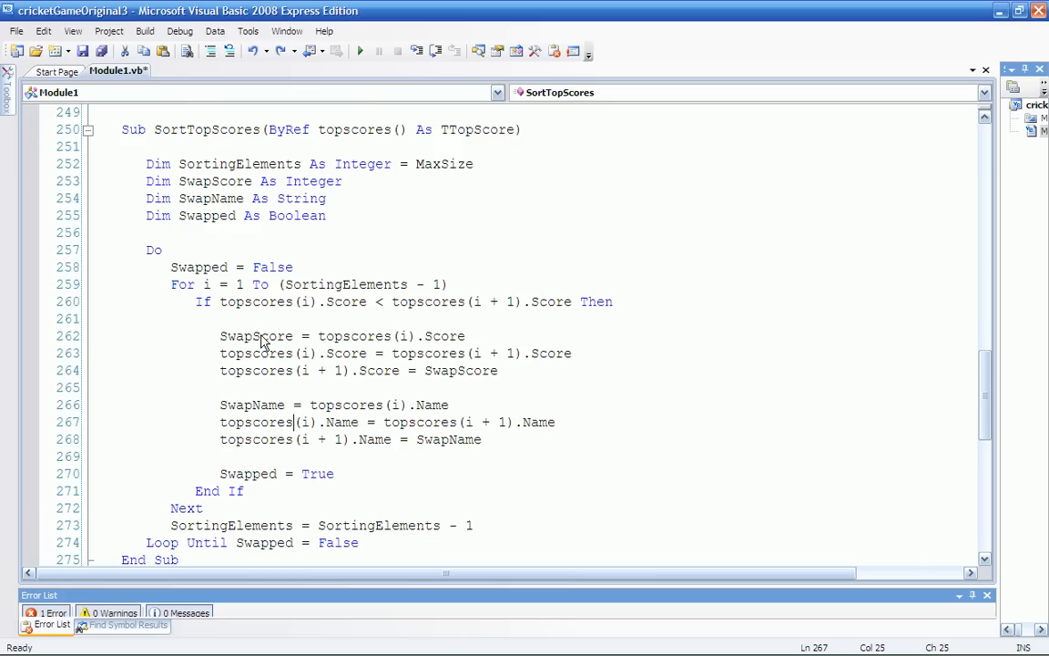
mouse_move(441, 346)
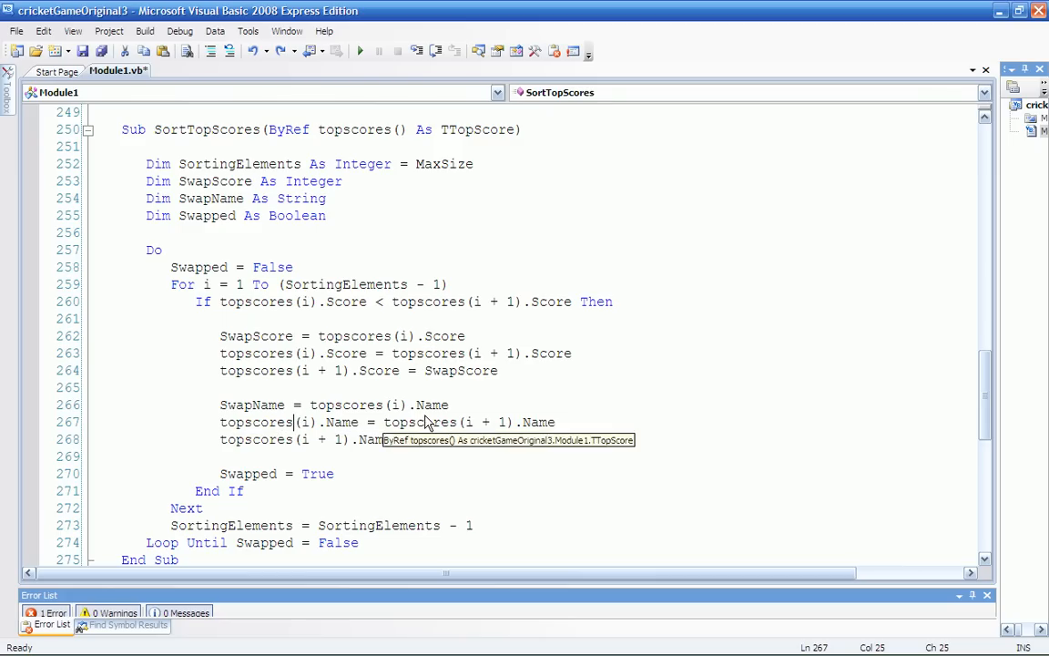
mouse_move(450, 423)
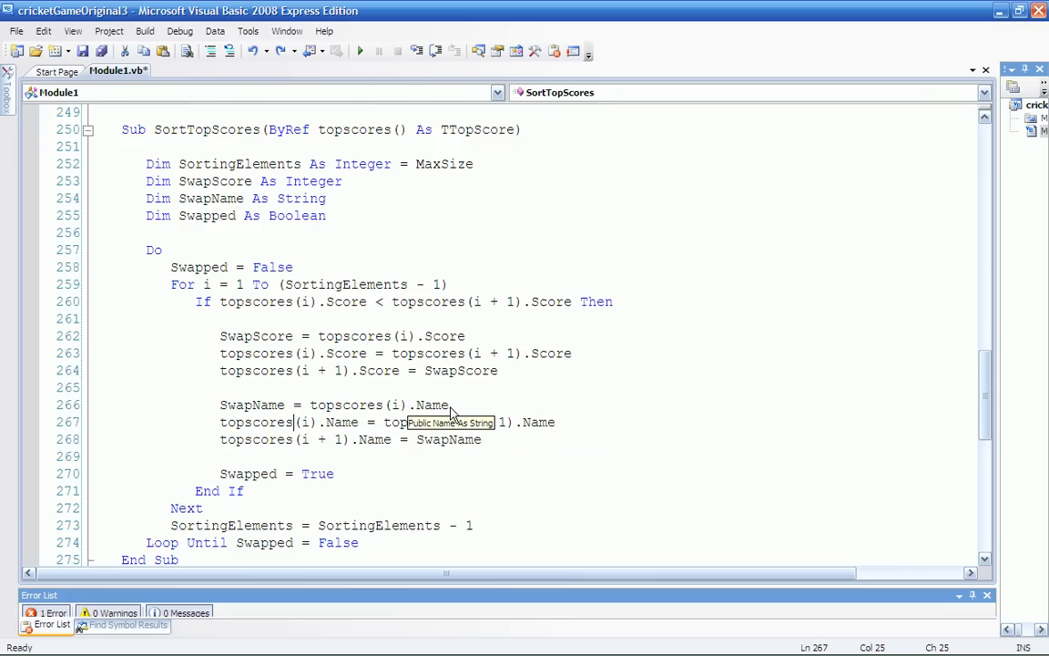
mouse_move(405, 348)
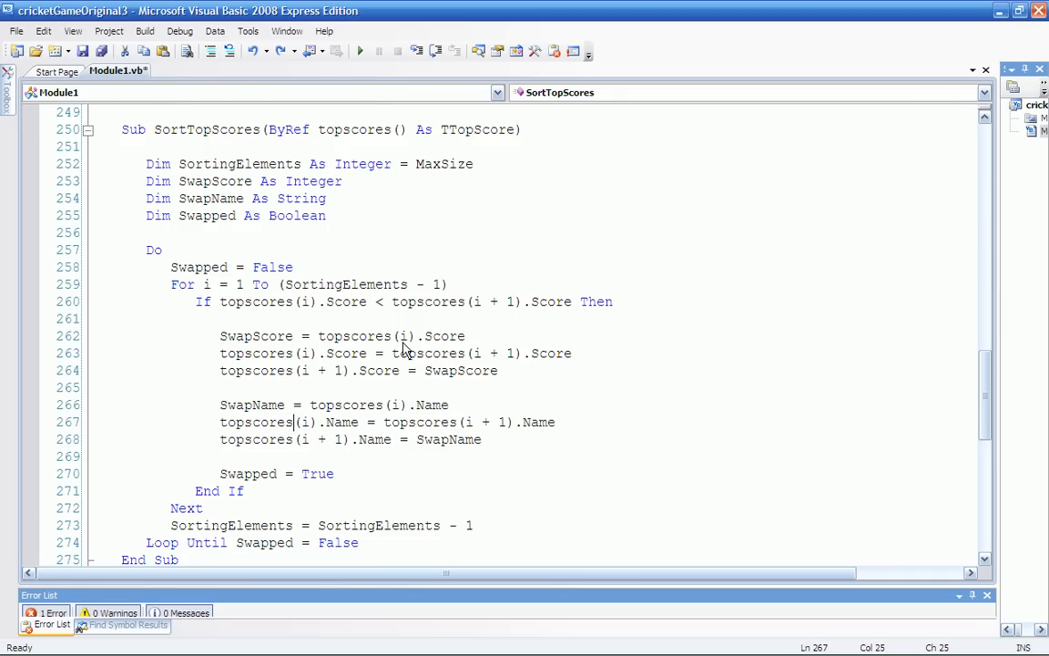
mouse_move(419, 422)
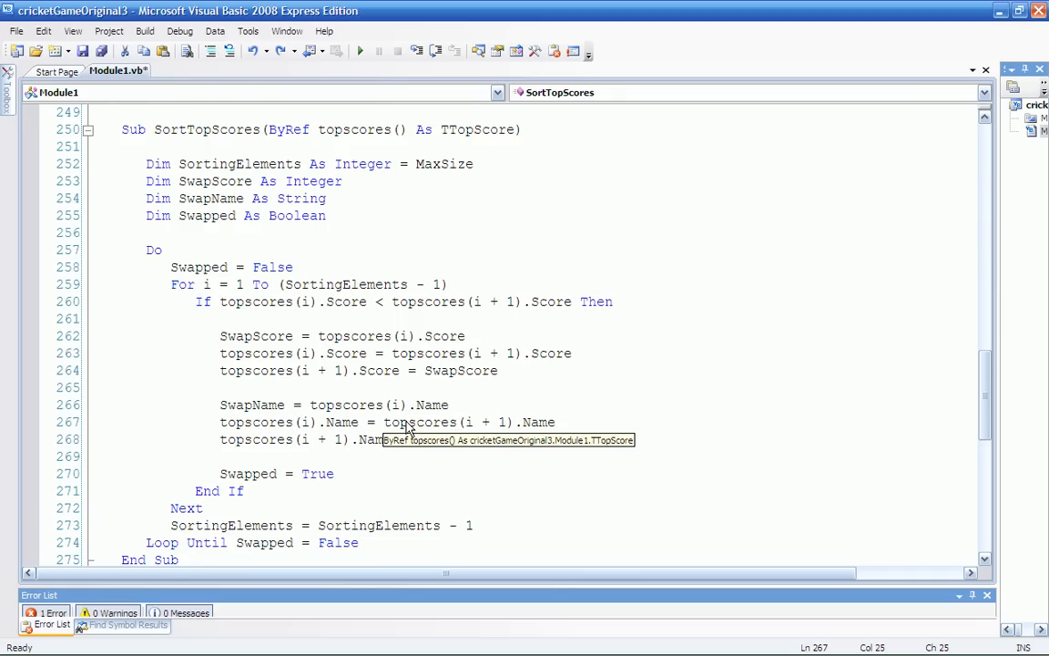
mouse_move(392, 423)
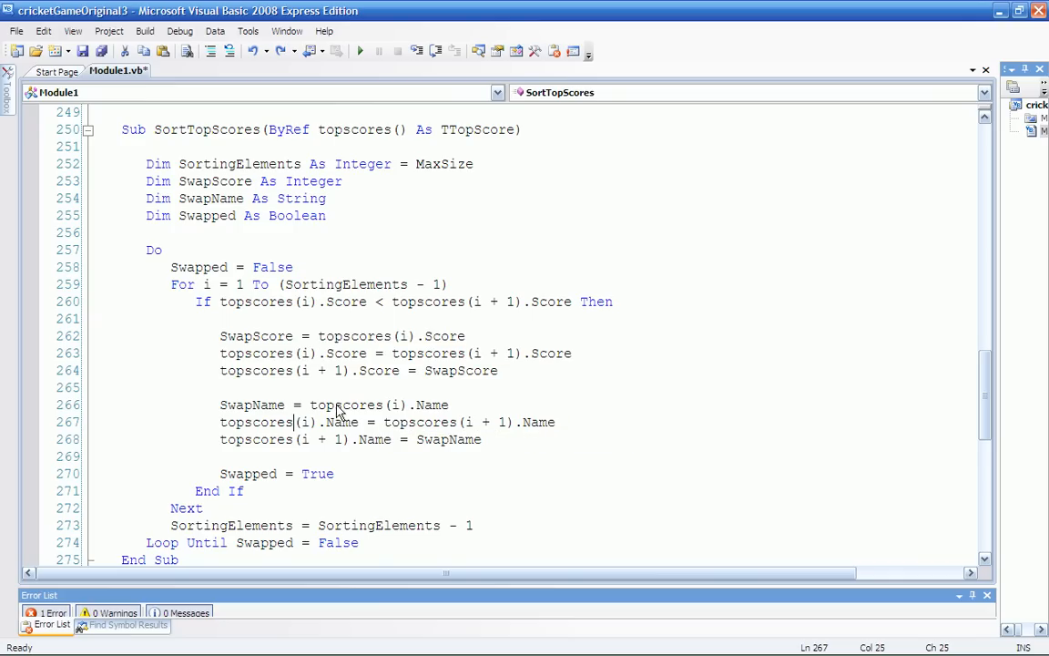
mouse_move(288, 381)
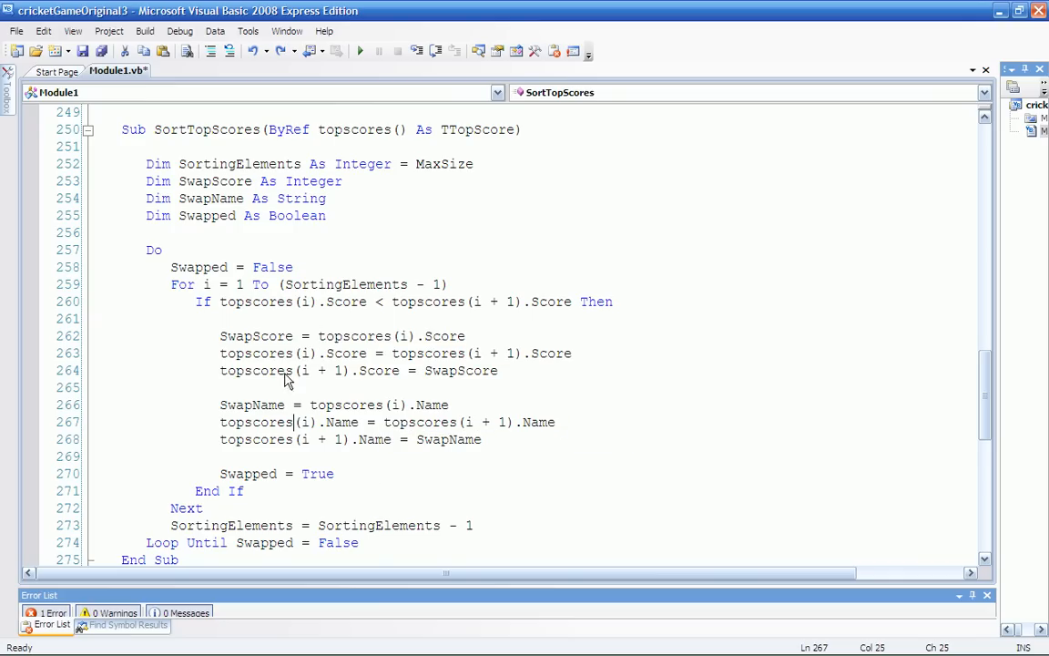
mouse_move(284, 492)
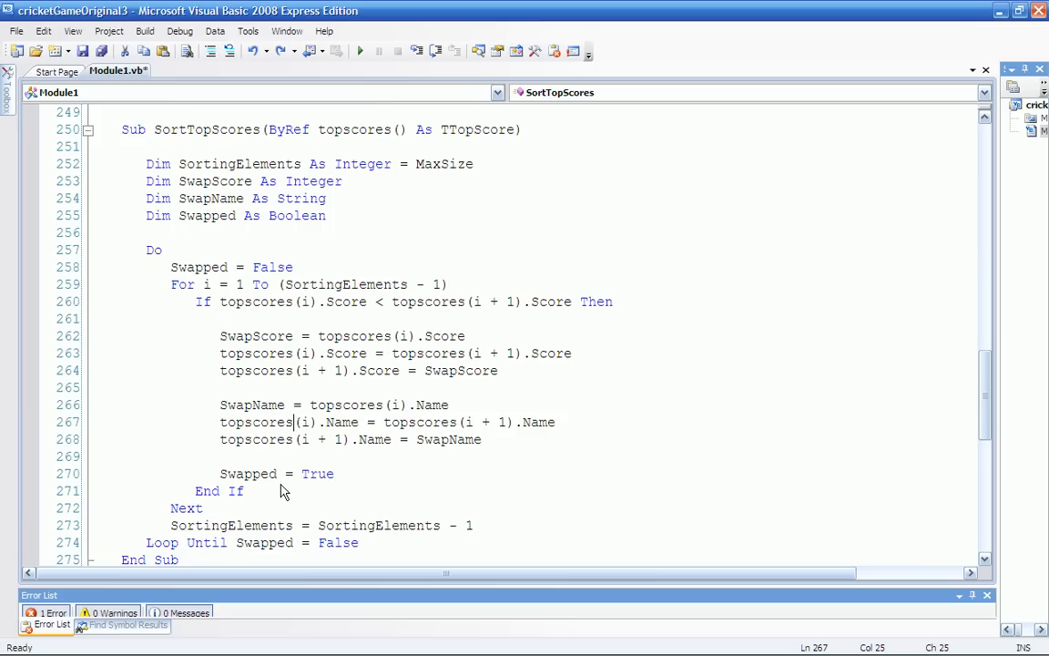
mouse_move(410, 353)
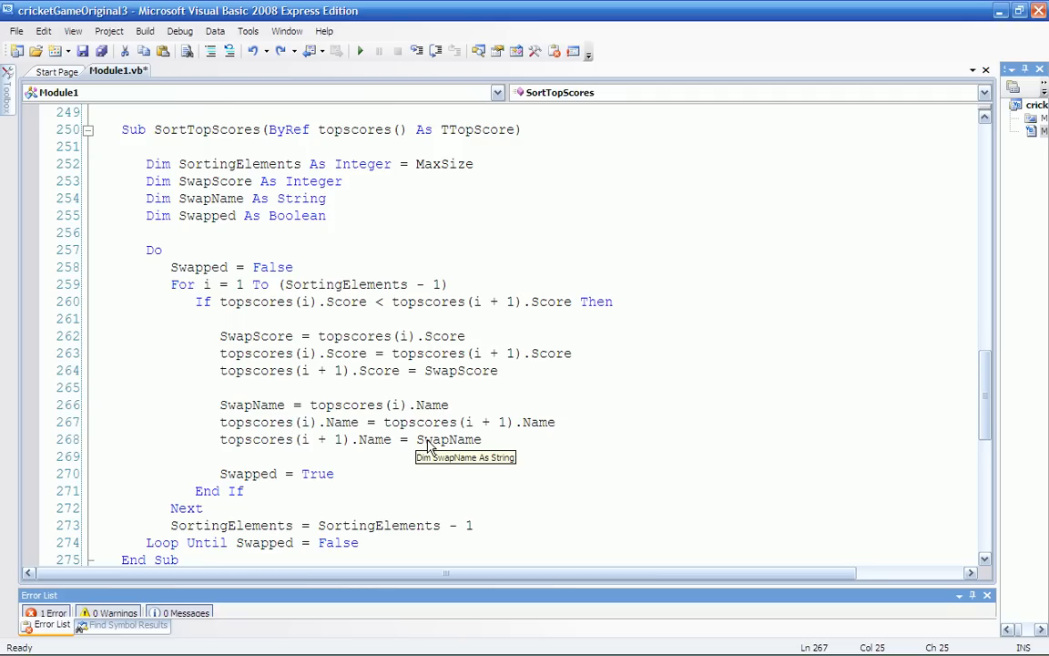
mouse_move(326, 324)
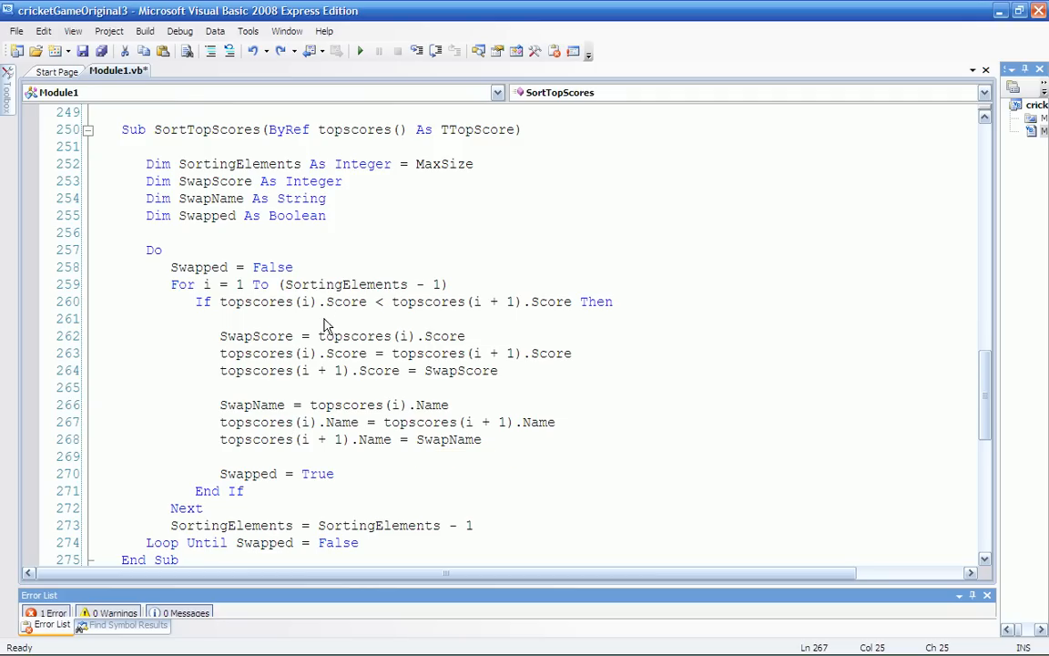
mouse_move(330, 356)
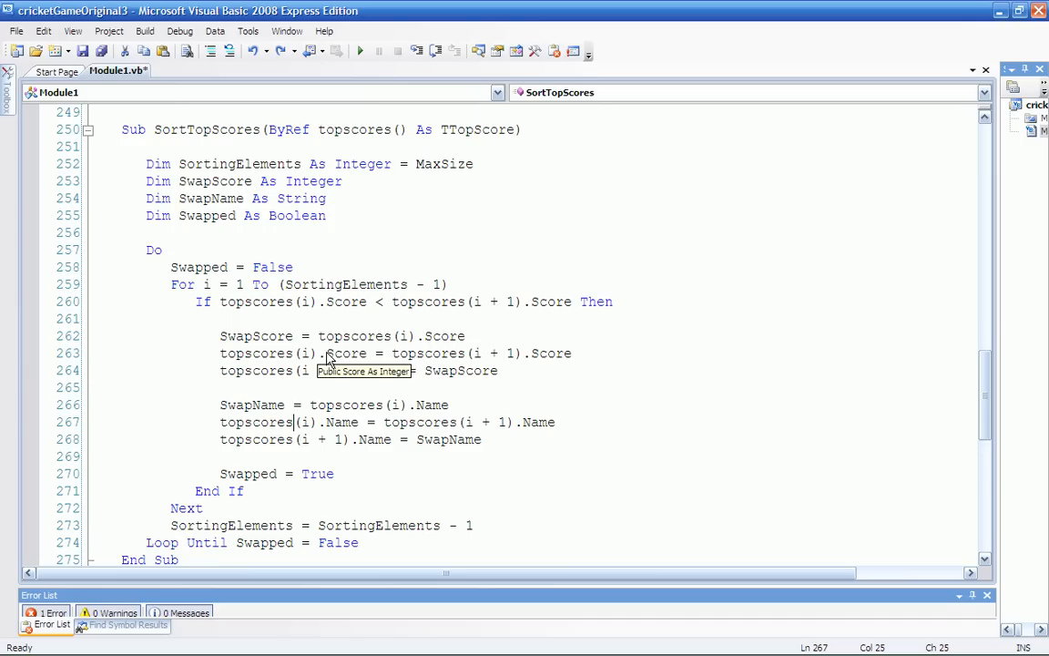
mouse_move(521, 412)
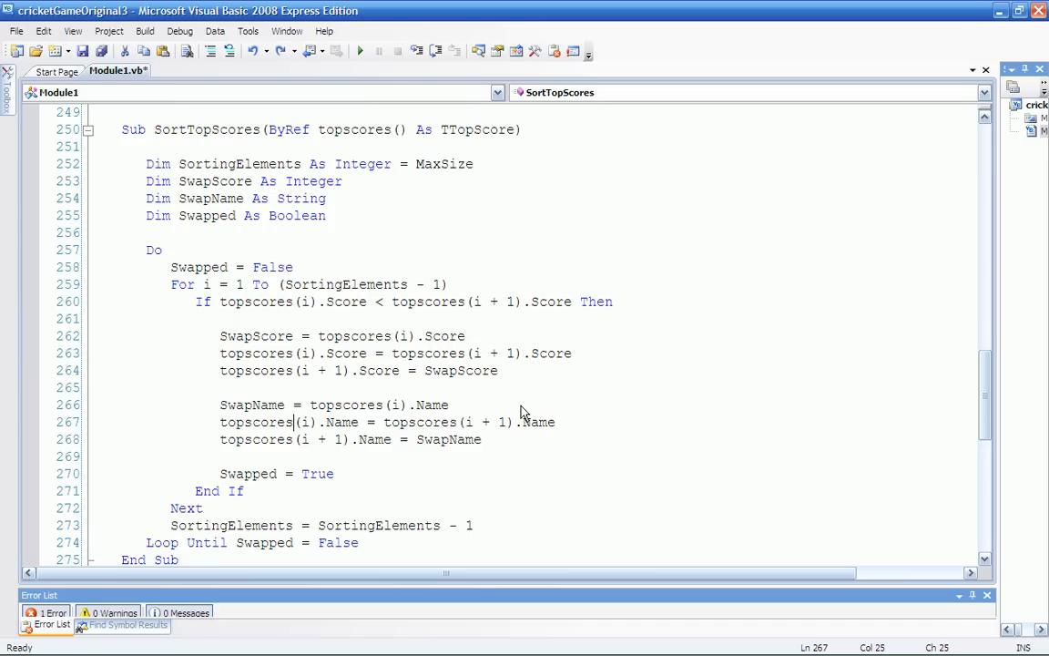
click(294, 439)
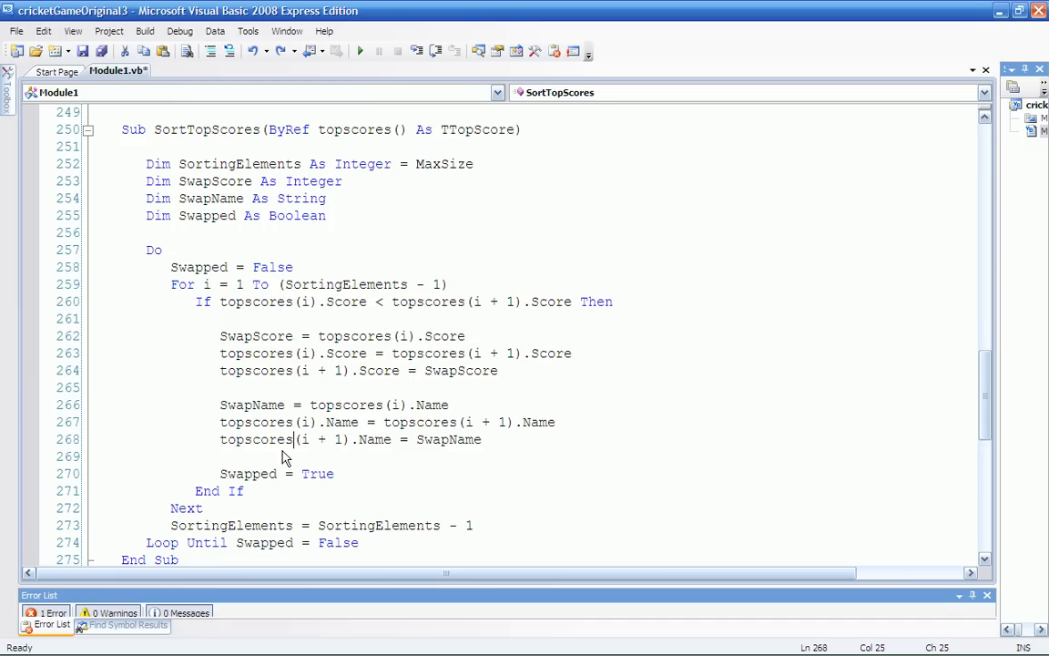
mouse_move(284, 466)
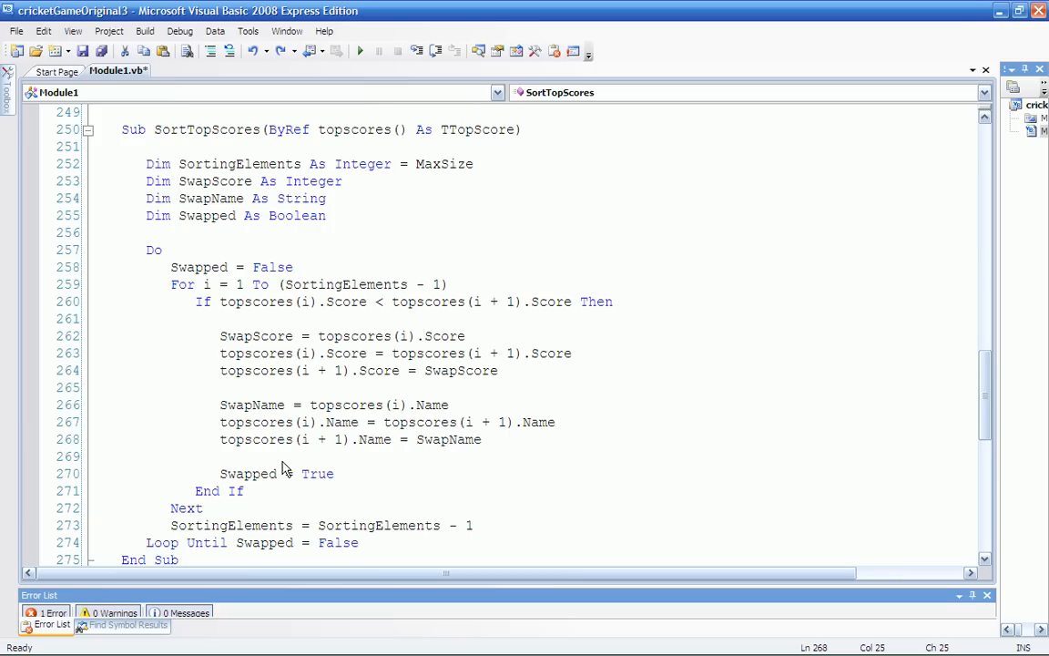
mouse_move(252, 466)
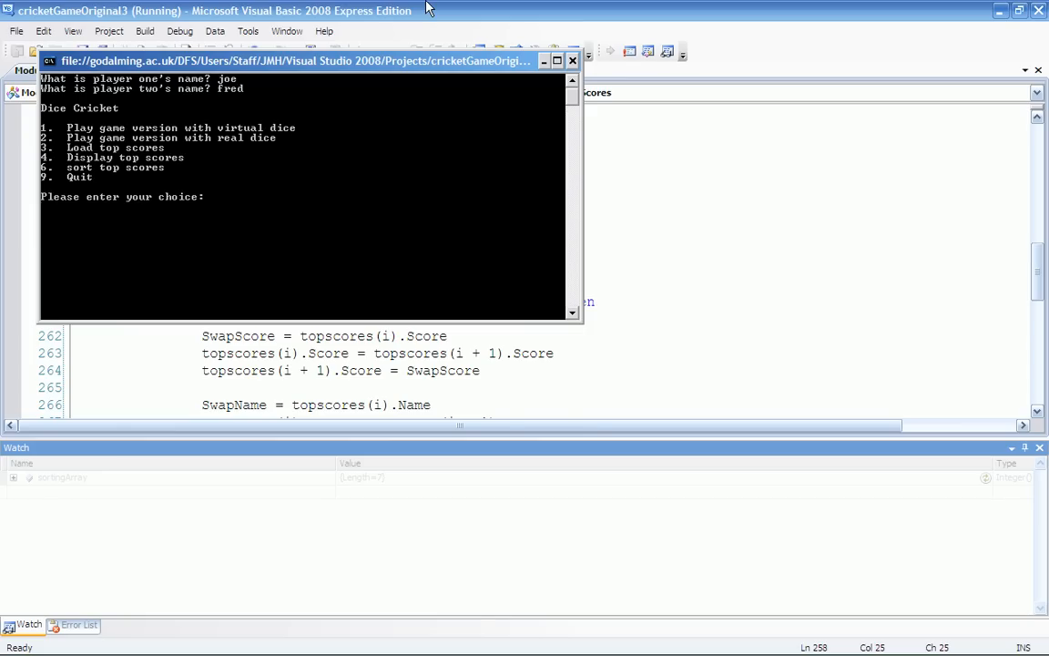
Step: Load the top scores with option 3 and display them with option 4
text(3)
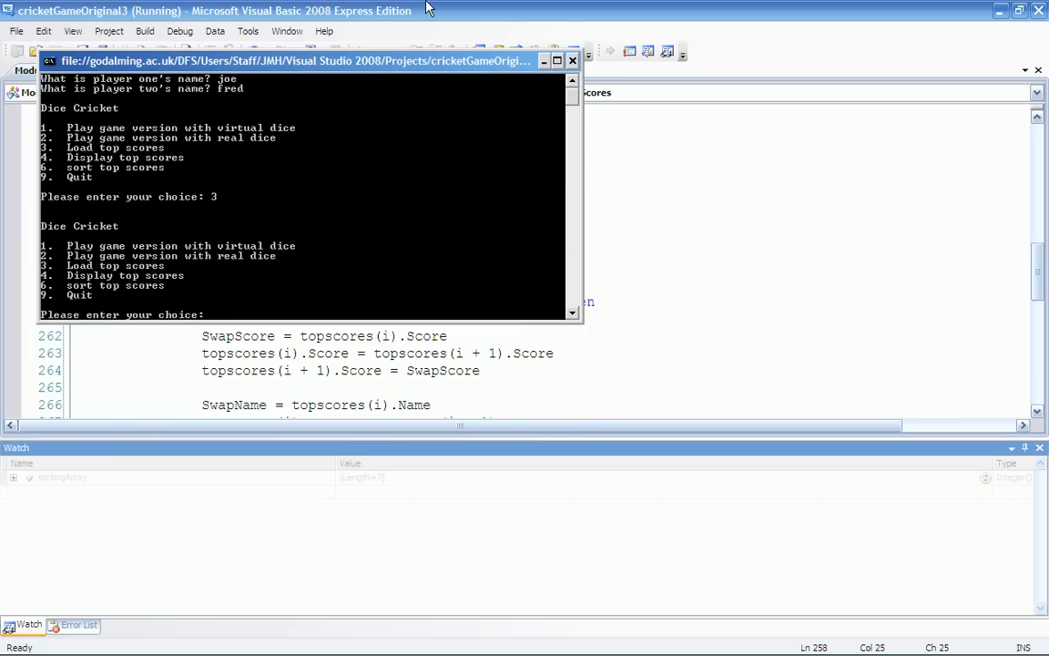
text(4)
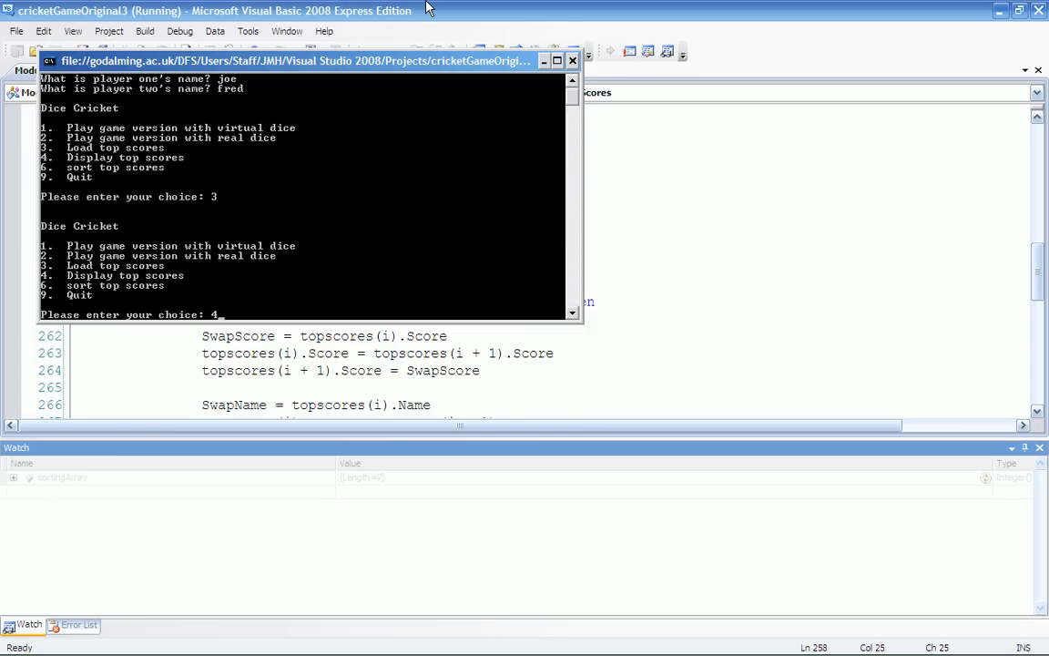
key(Return)
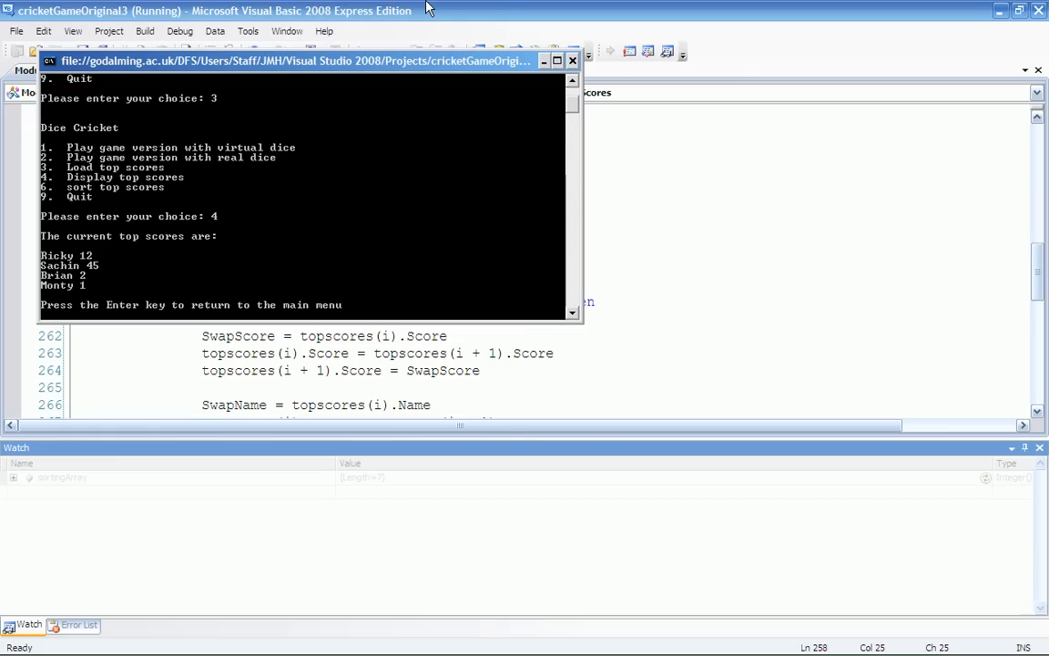
Step: Return to the menu and sort the top scores with option 6
key(enter)
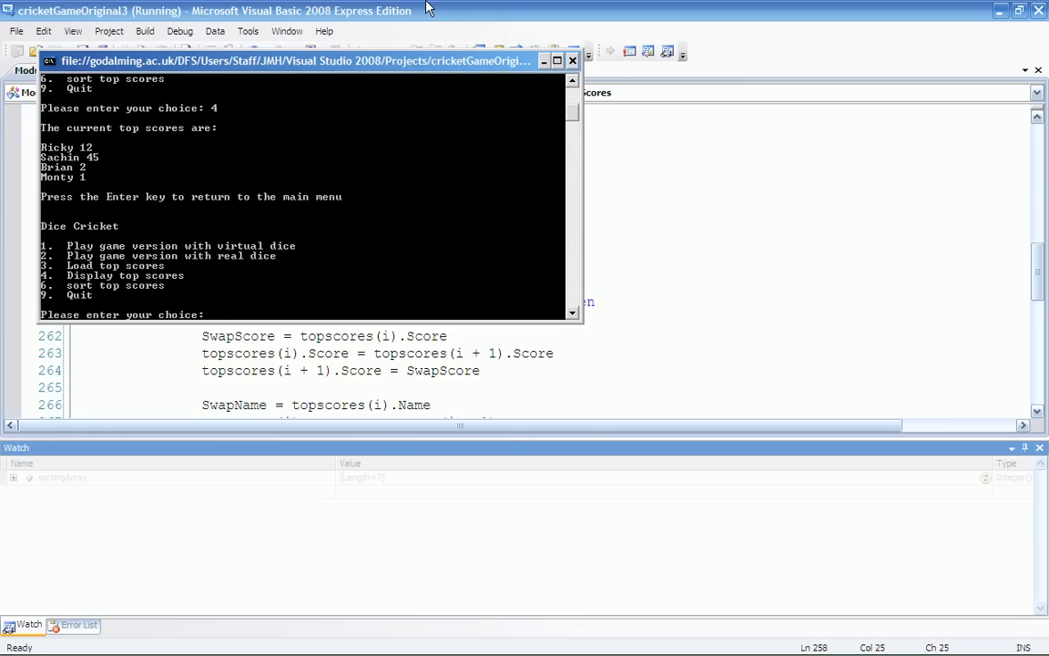
text(6)
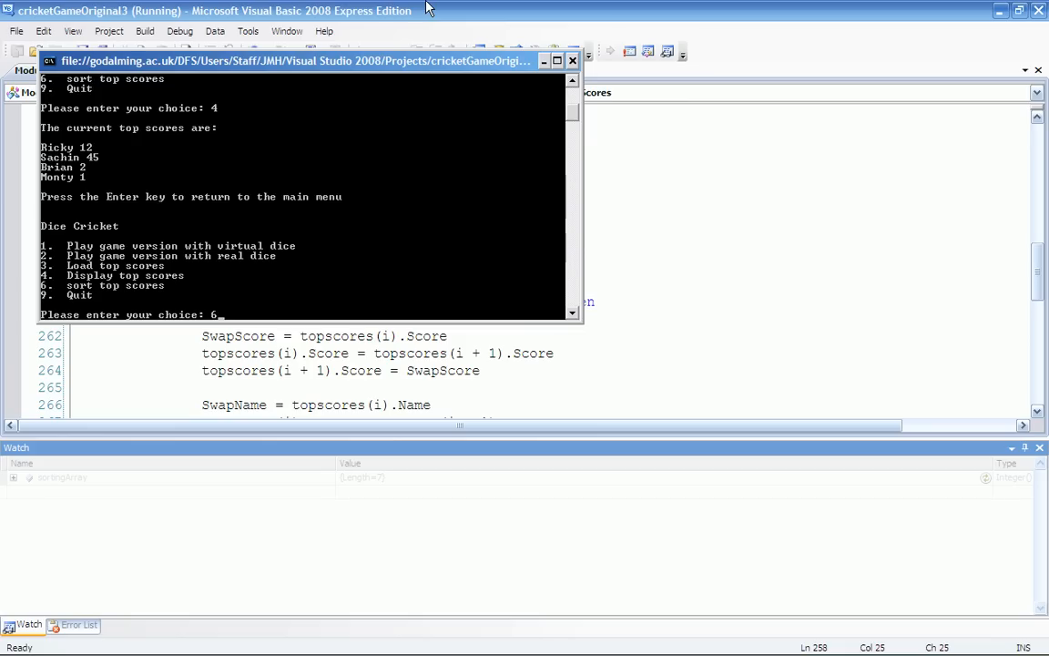
key(enter)
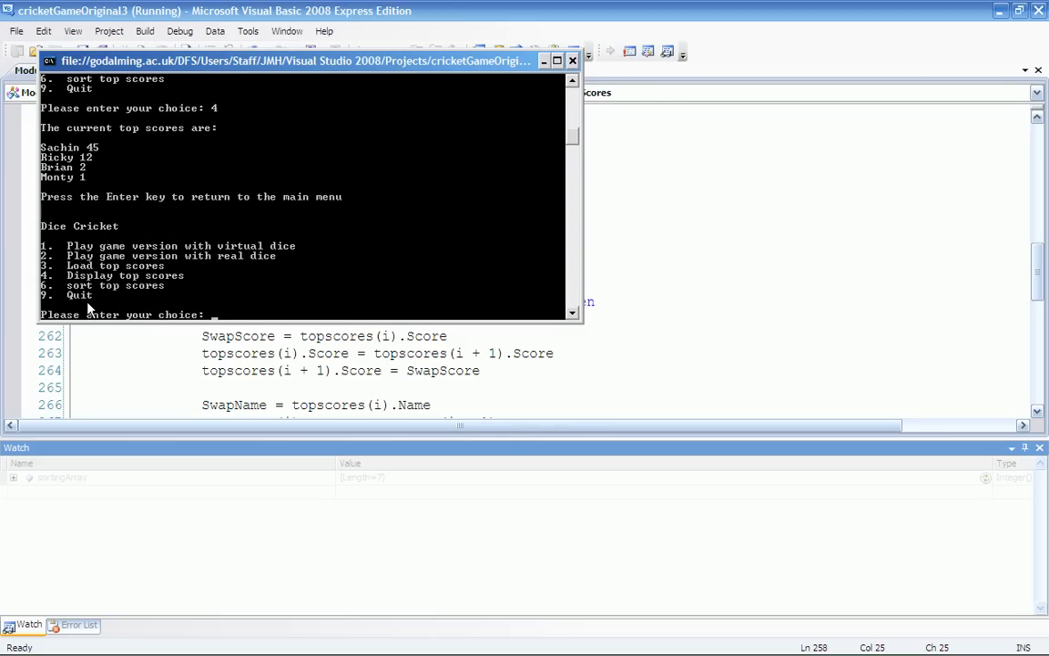
mouse_move(408, 186)
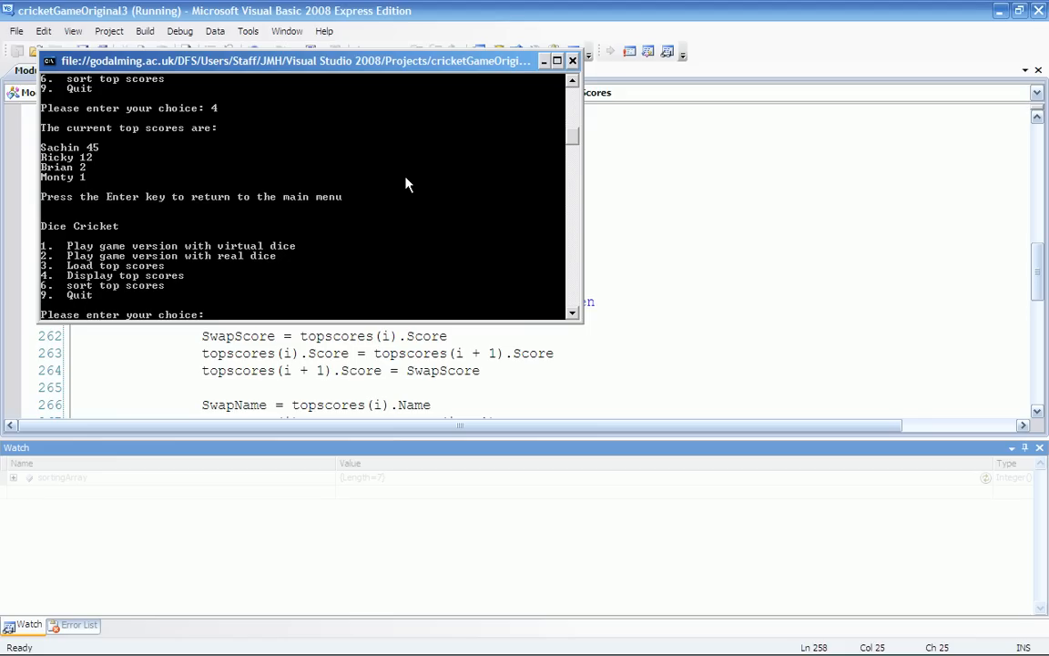
mouse_move(246, 248)
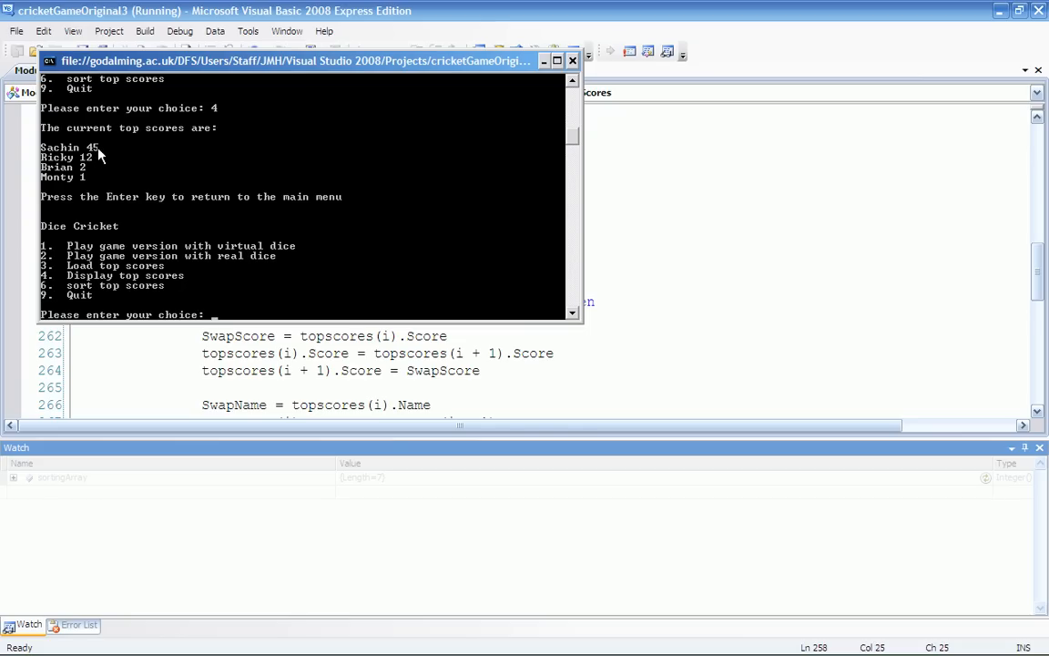
mouse_move(102, 193)
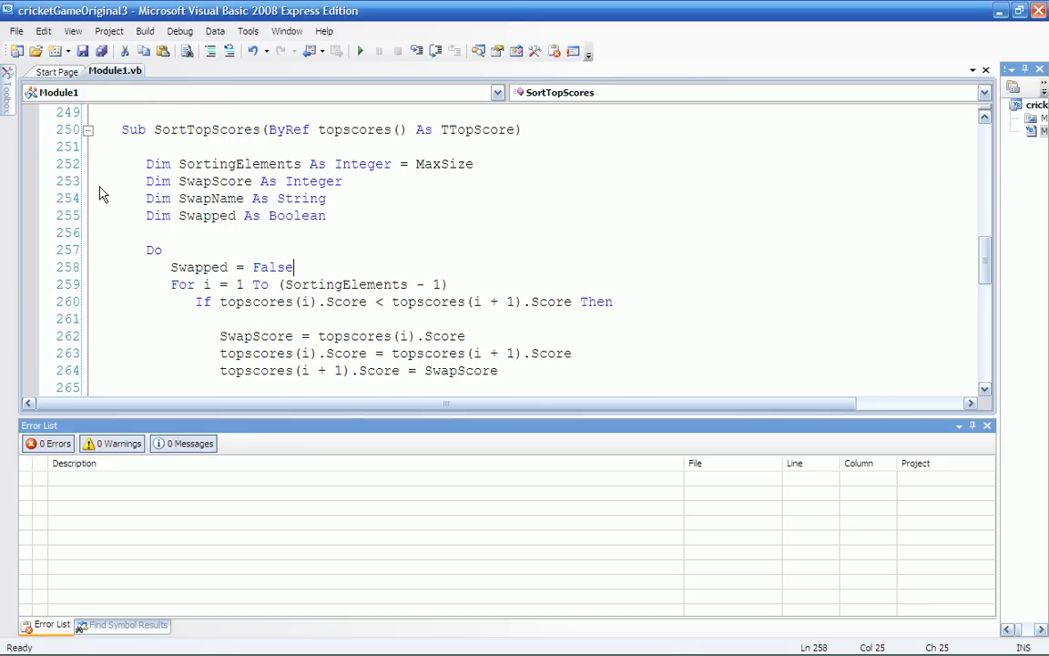
mouse_move(379, 306)
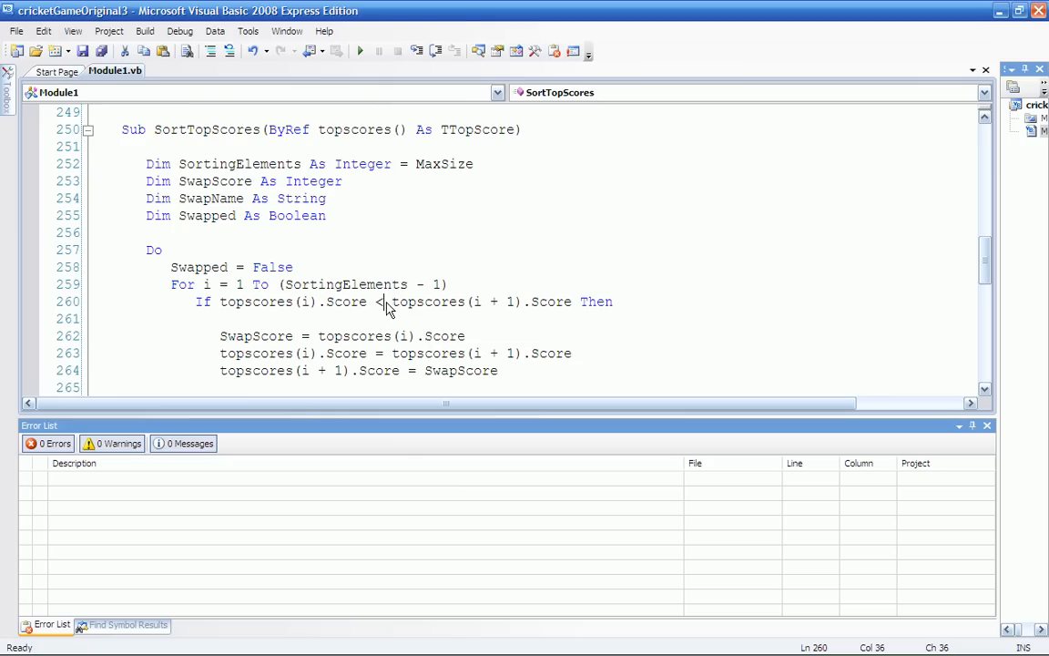
mouse_move(302, 317)
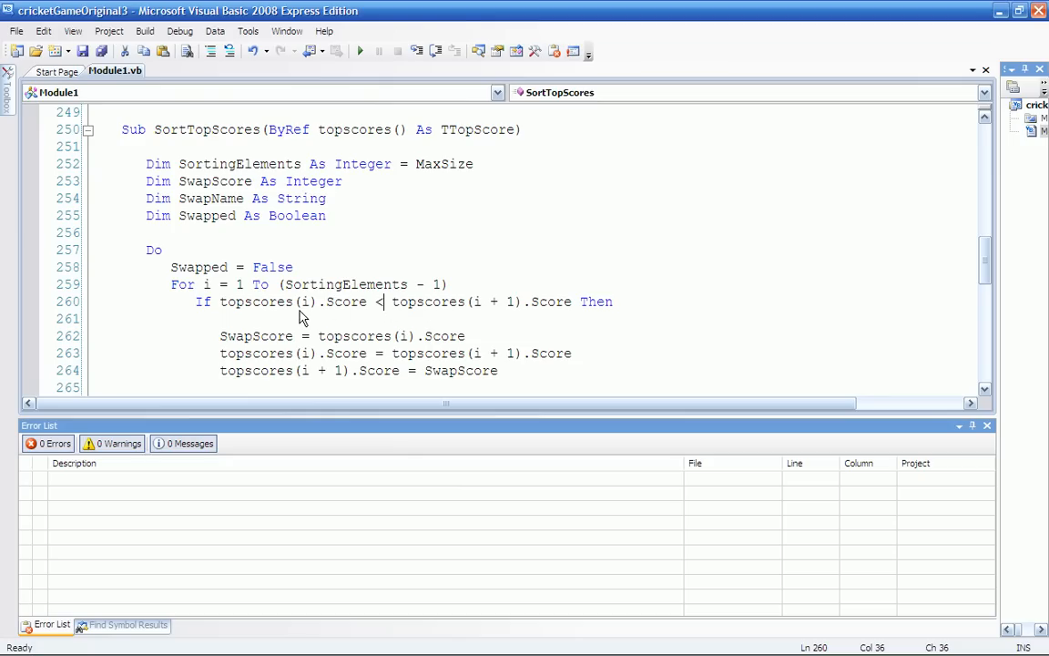
mouse_move(421, 302)
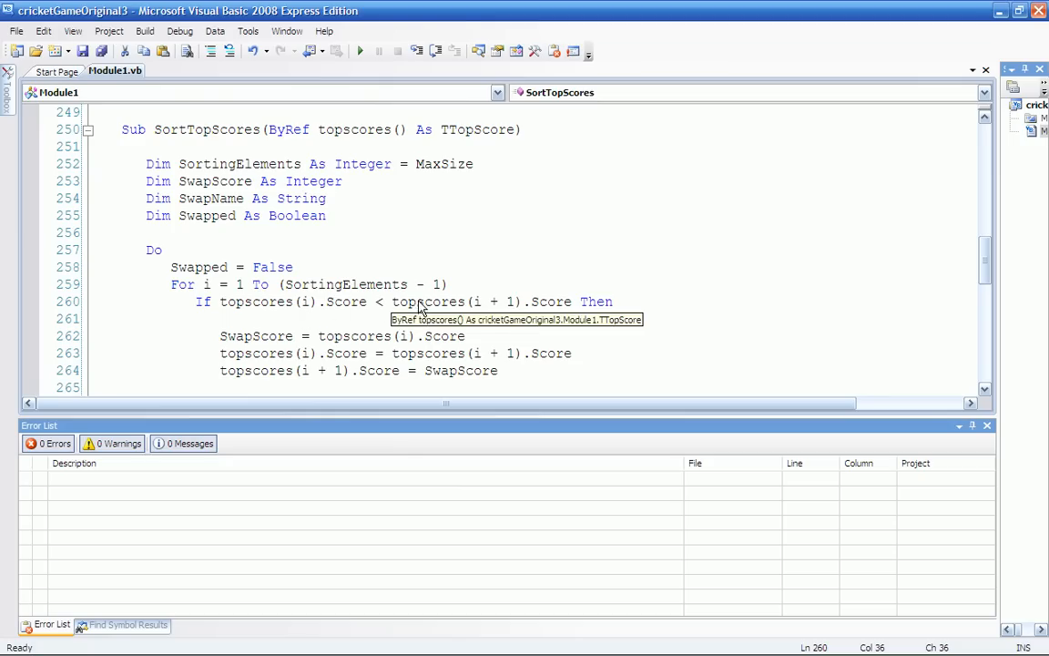
Step: Replace the < with > in the If condition and start debugging again
key(Backspace)
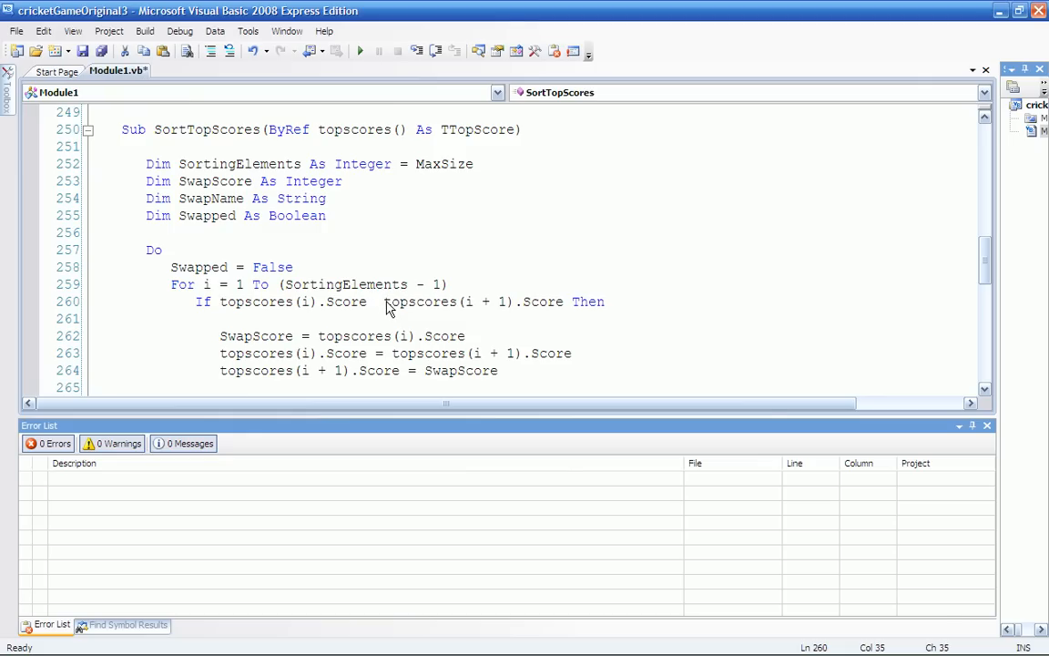
text(>)
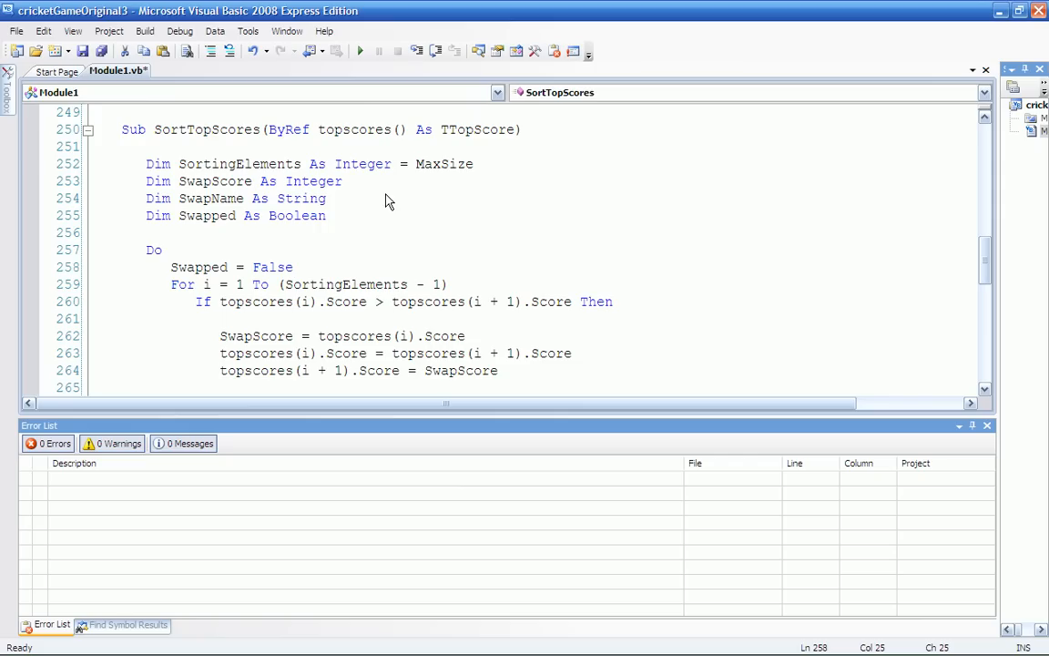
click(361, 51)
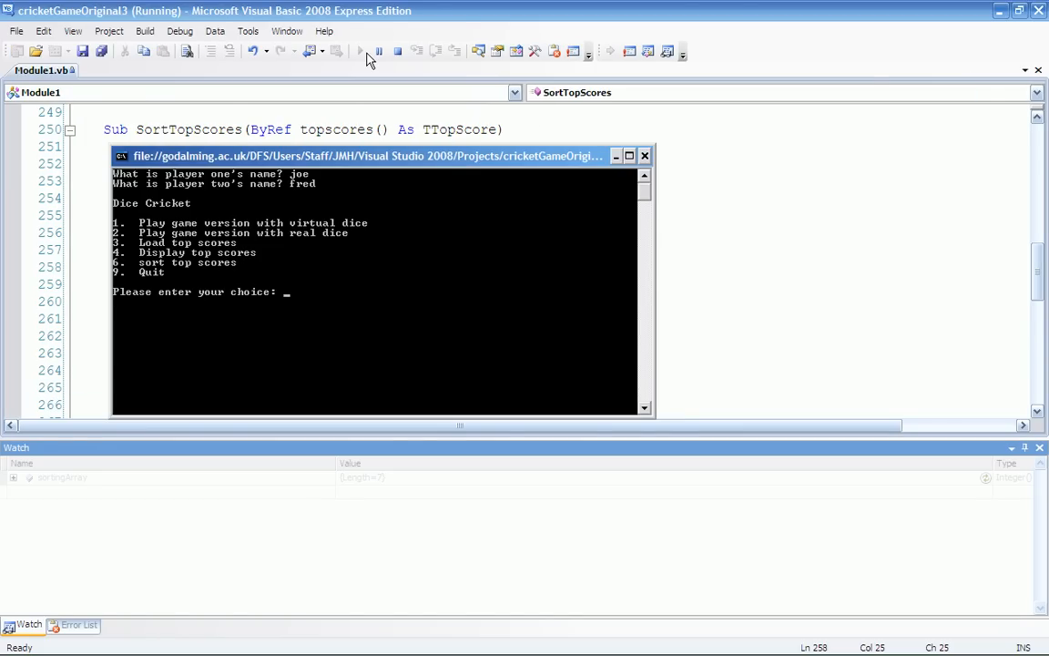
Step: Load the top scores with option 3 and display the sorted list with option 4
text(3)
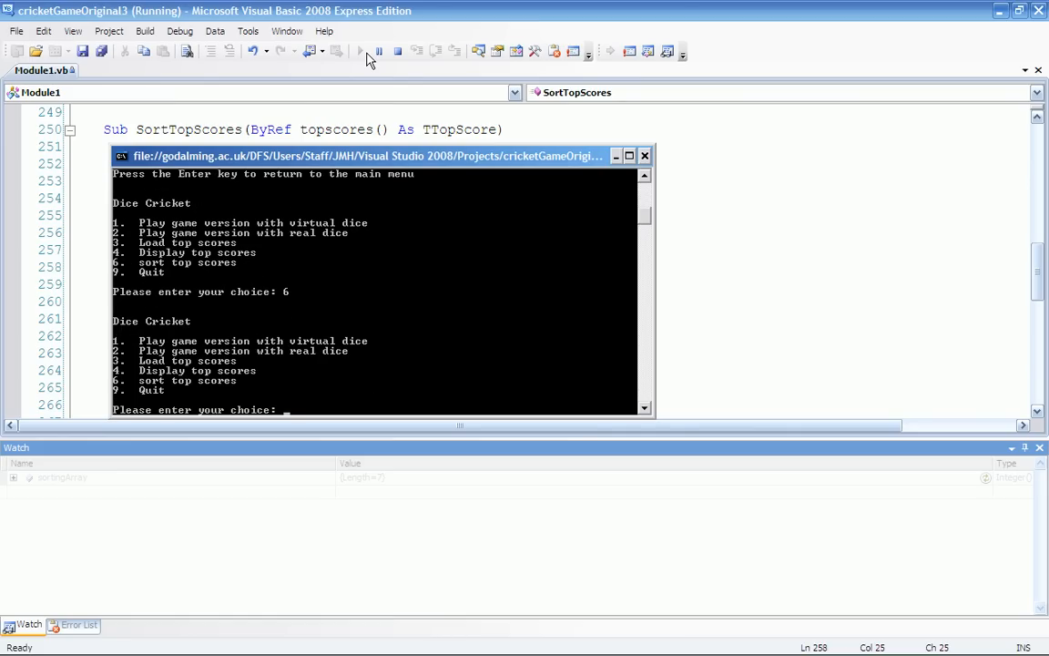
text(4)
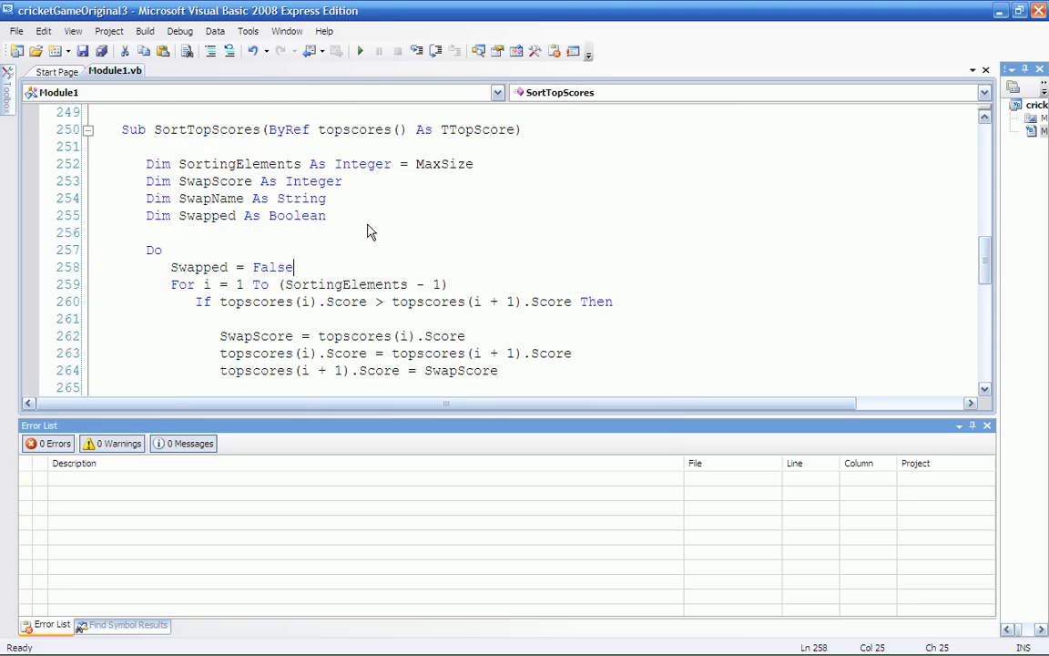
mouse_move(459, 419)
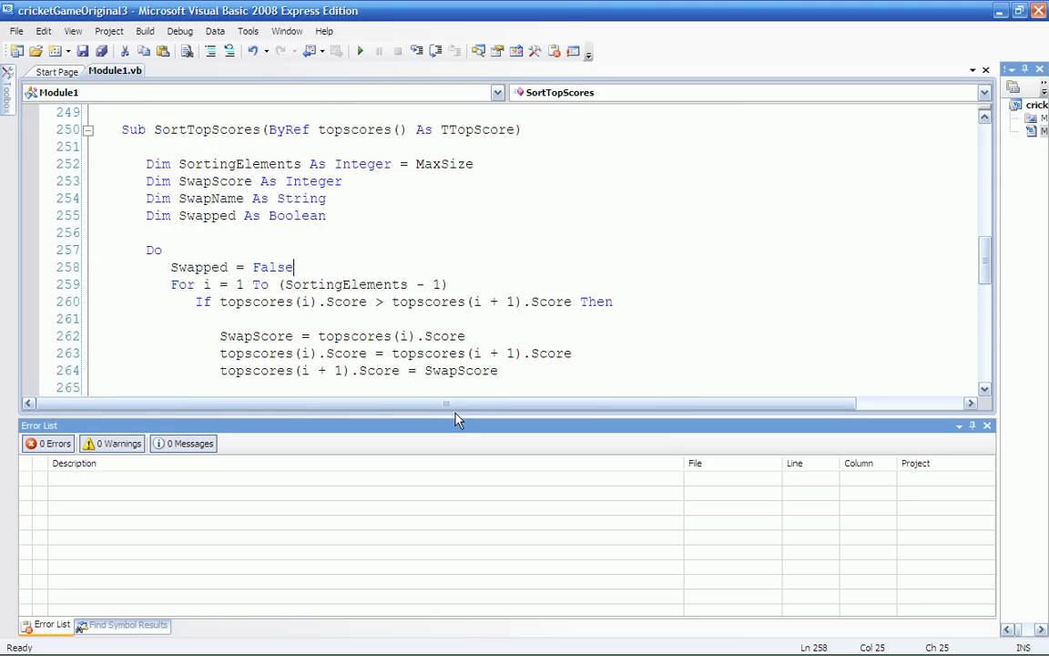
Step: Enlarge the code window so the whole SortTopScores procedure is visible
drag(446, 415, 446, 587)
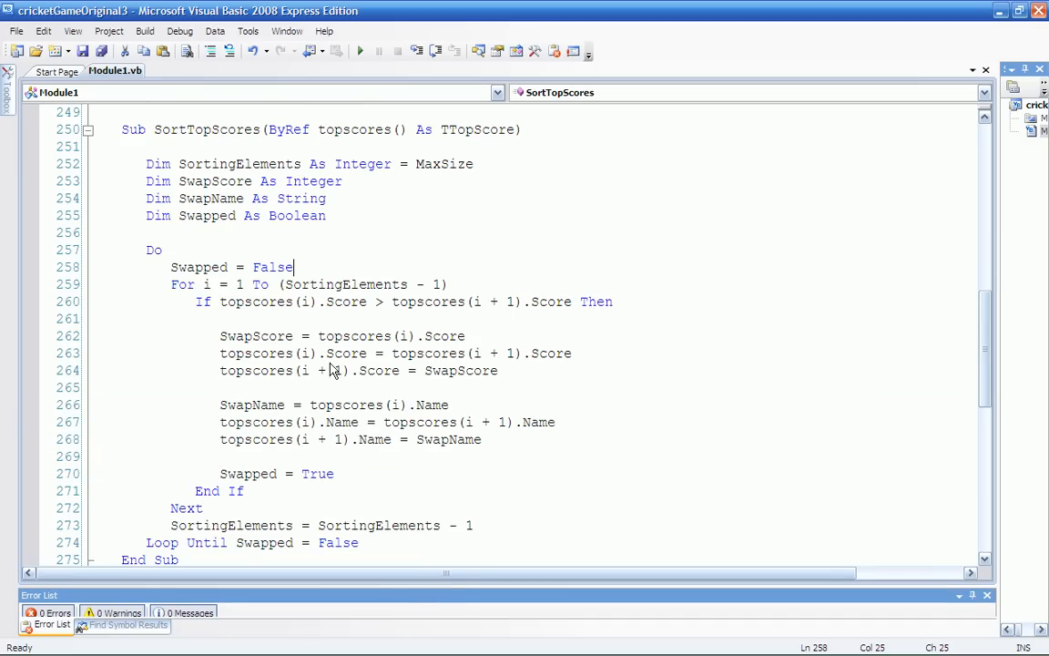
mouse_move(219, 313)
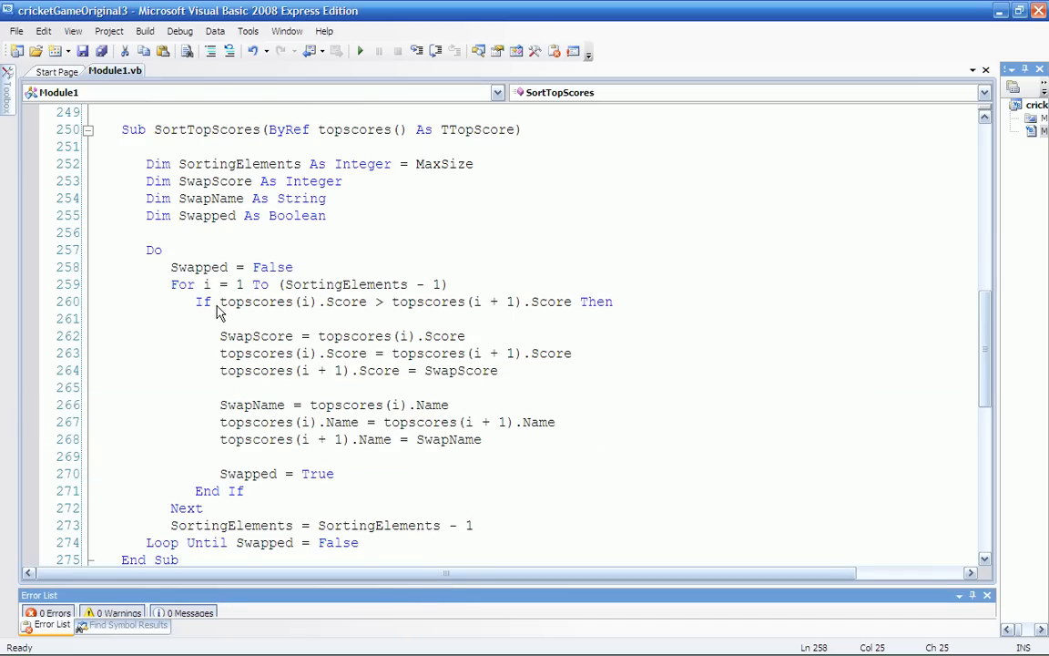
mouse_move(426, 302)
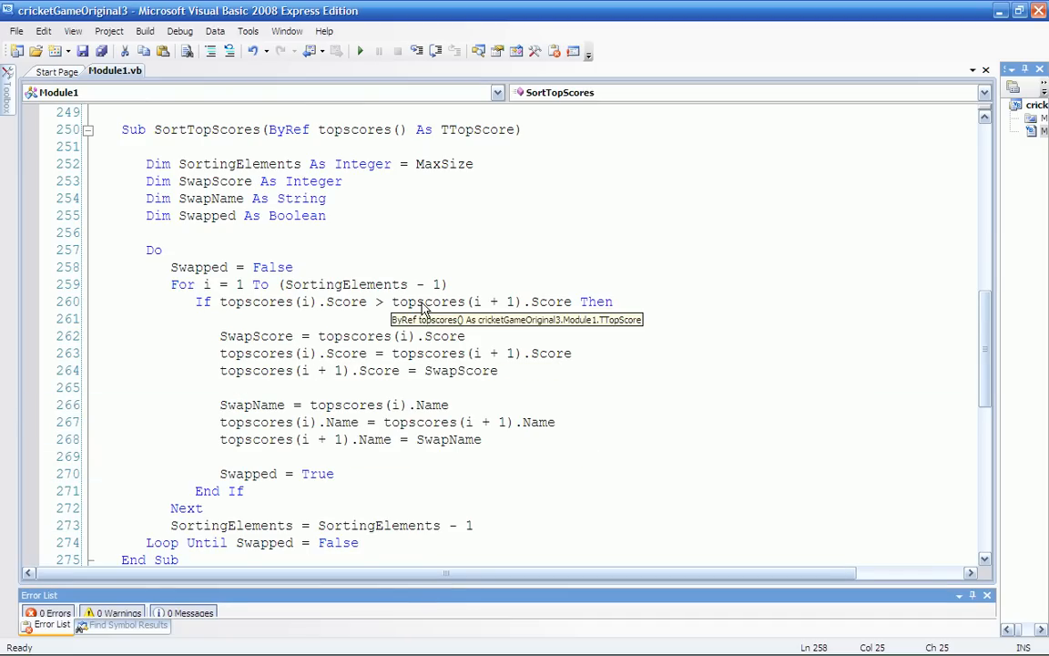
mouse_move(437, 331)
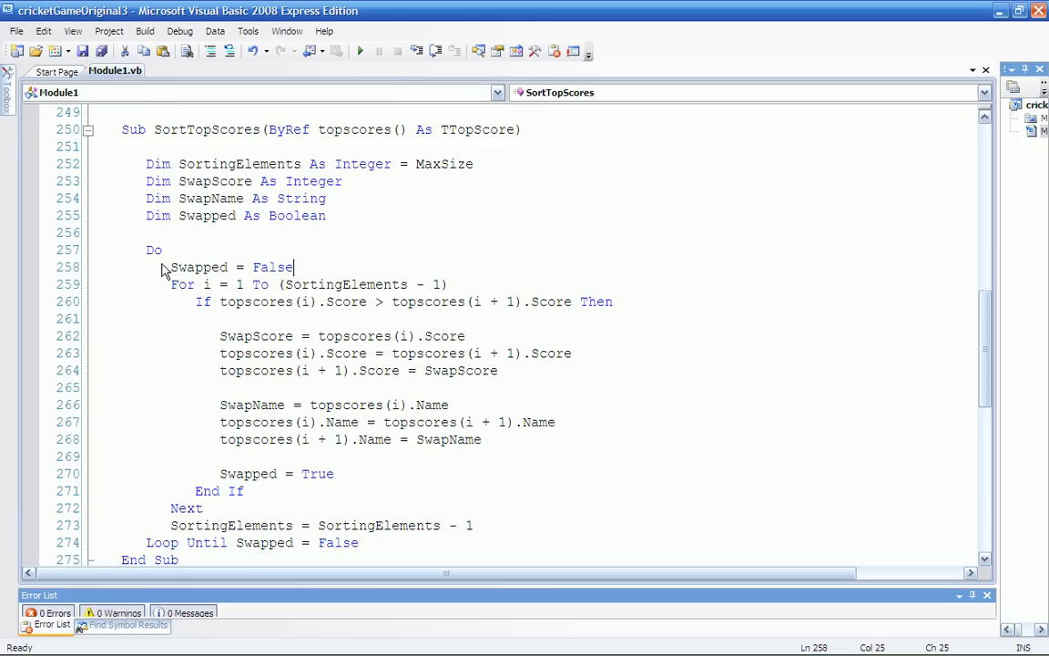
mouse_move(204, 302)
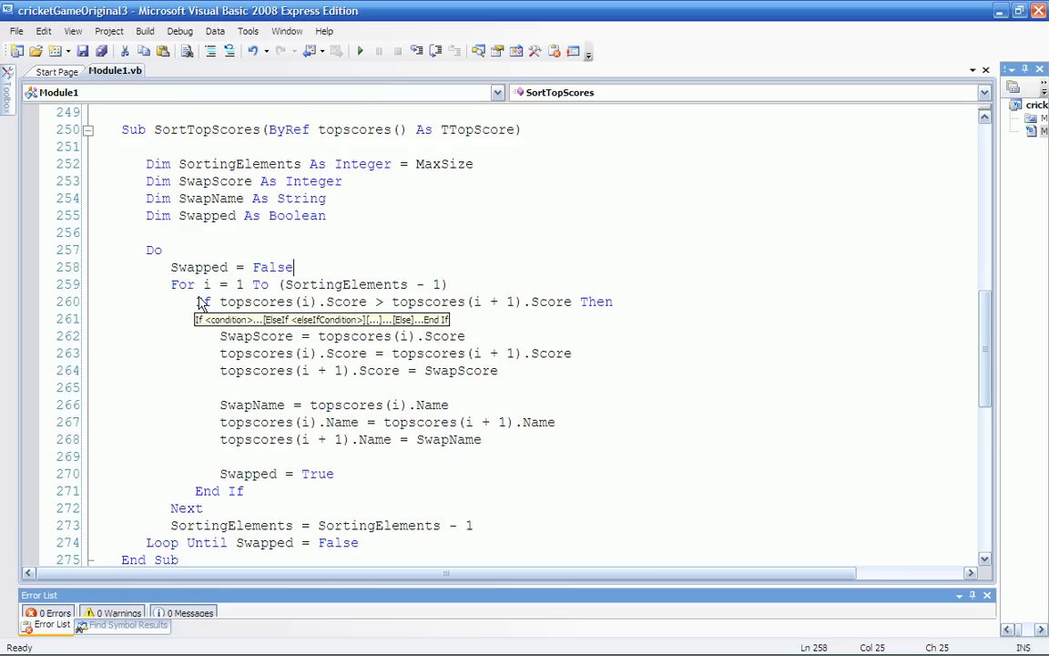